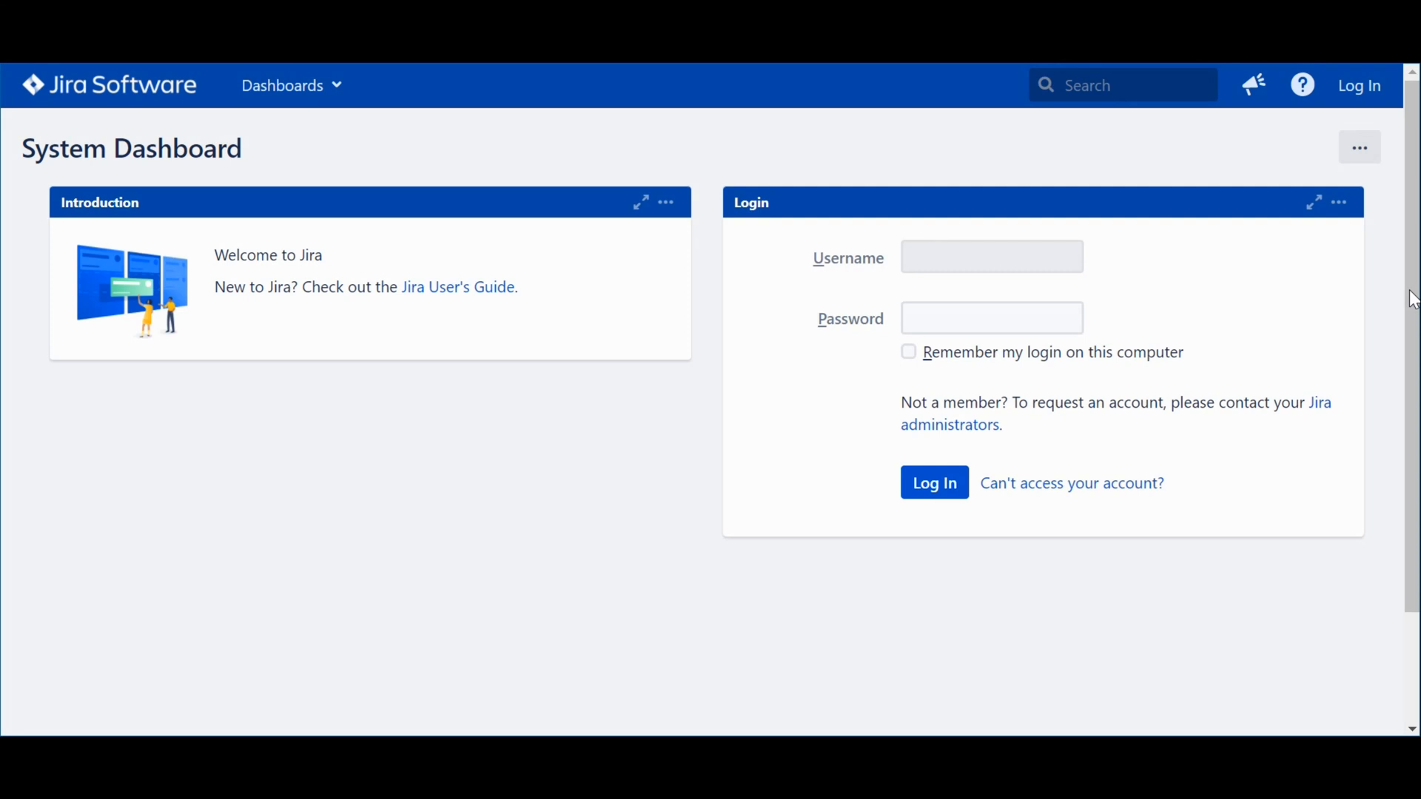
left_click(992, 257)
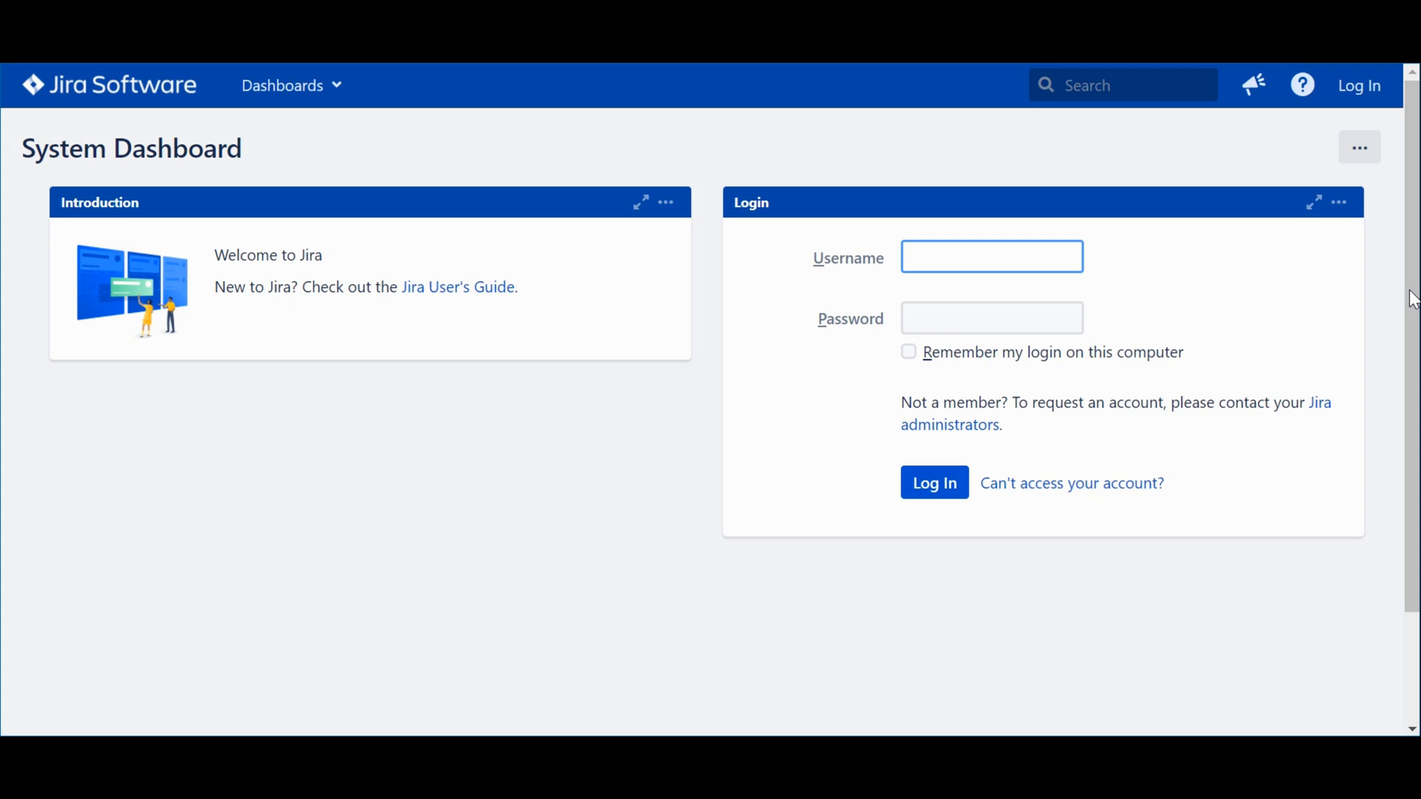
type("Palhoti")
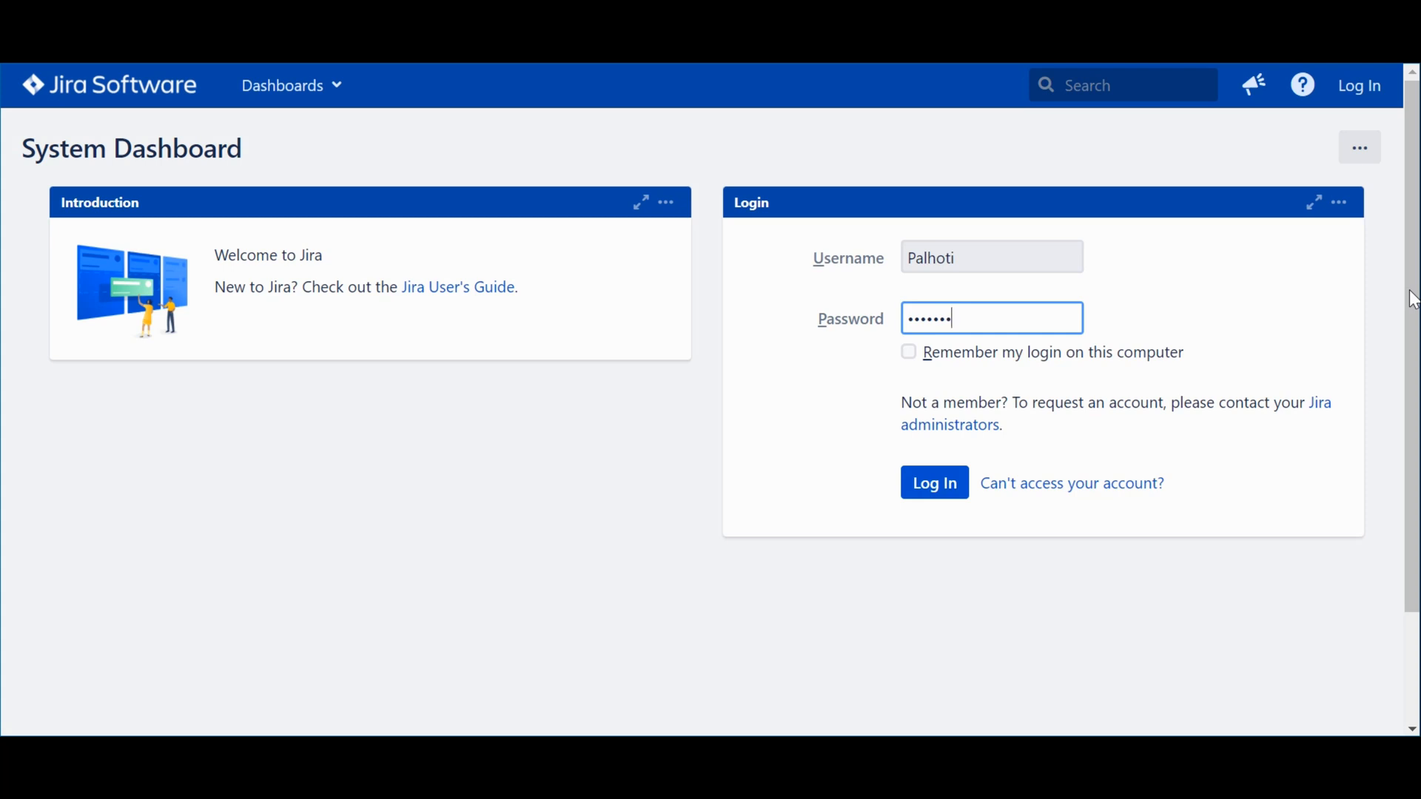
type("•")
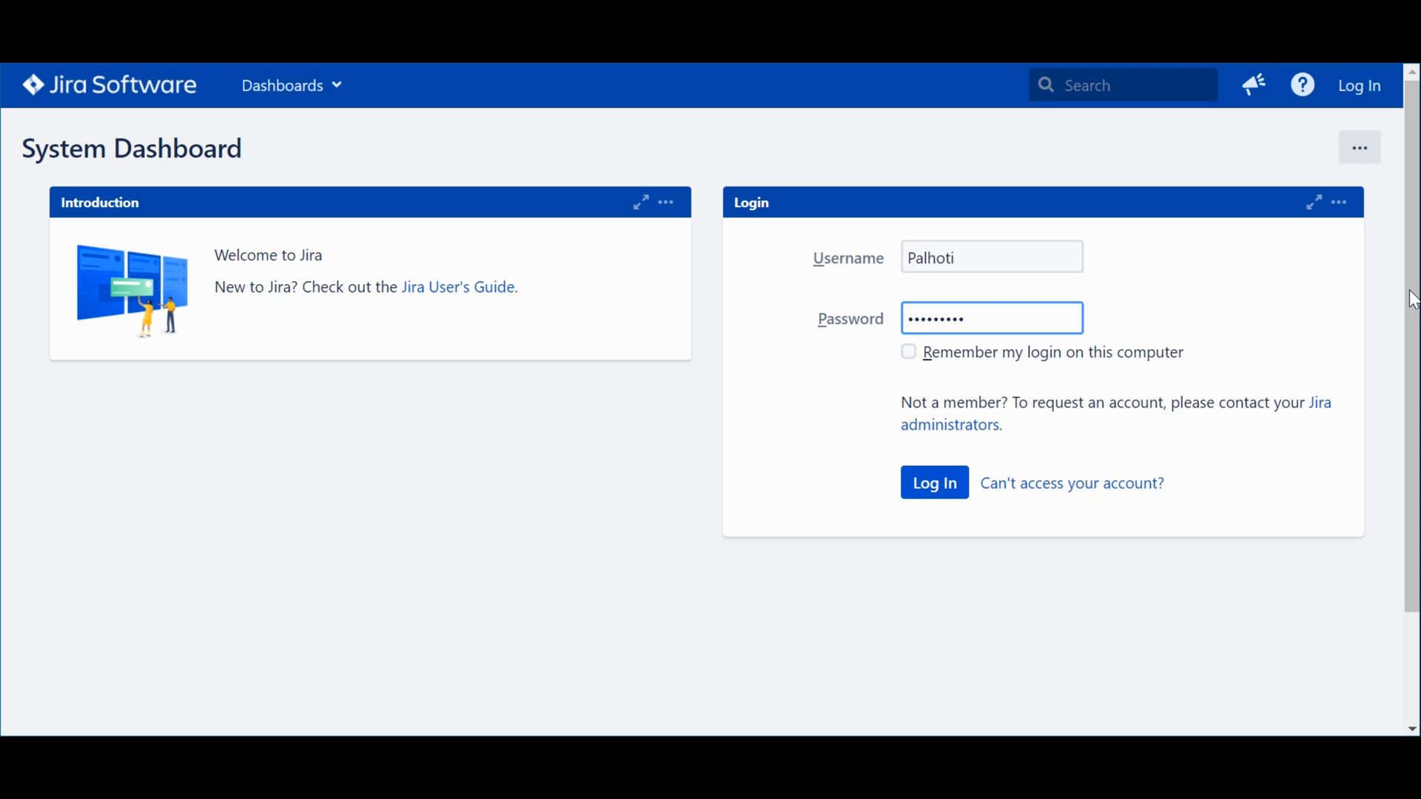
left_click(934, 483)
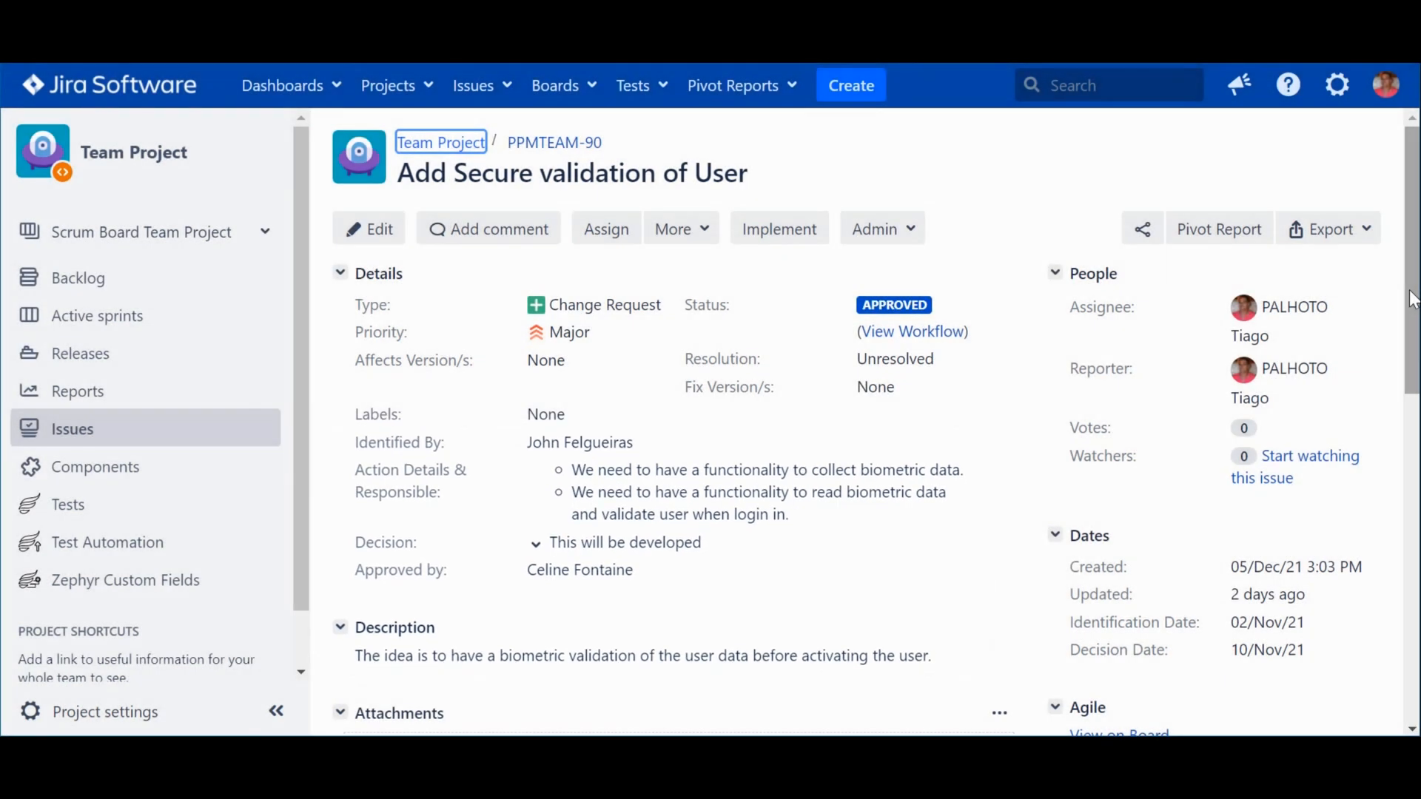
Bring PPMTEAM-90's Changes Panel into view and reveal its Release column
scroll("down", 3)
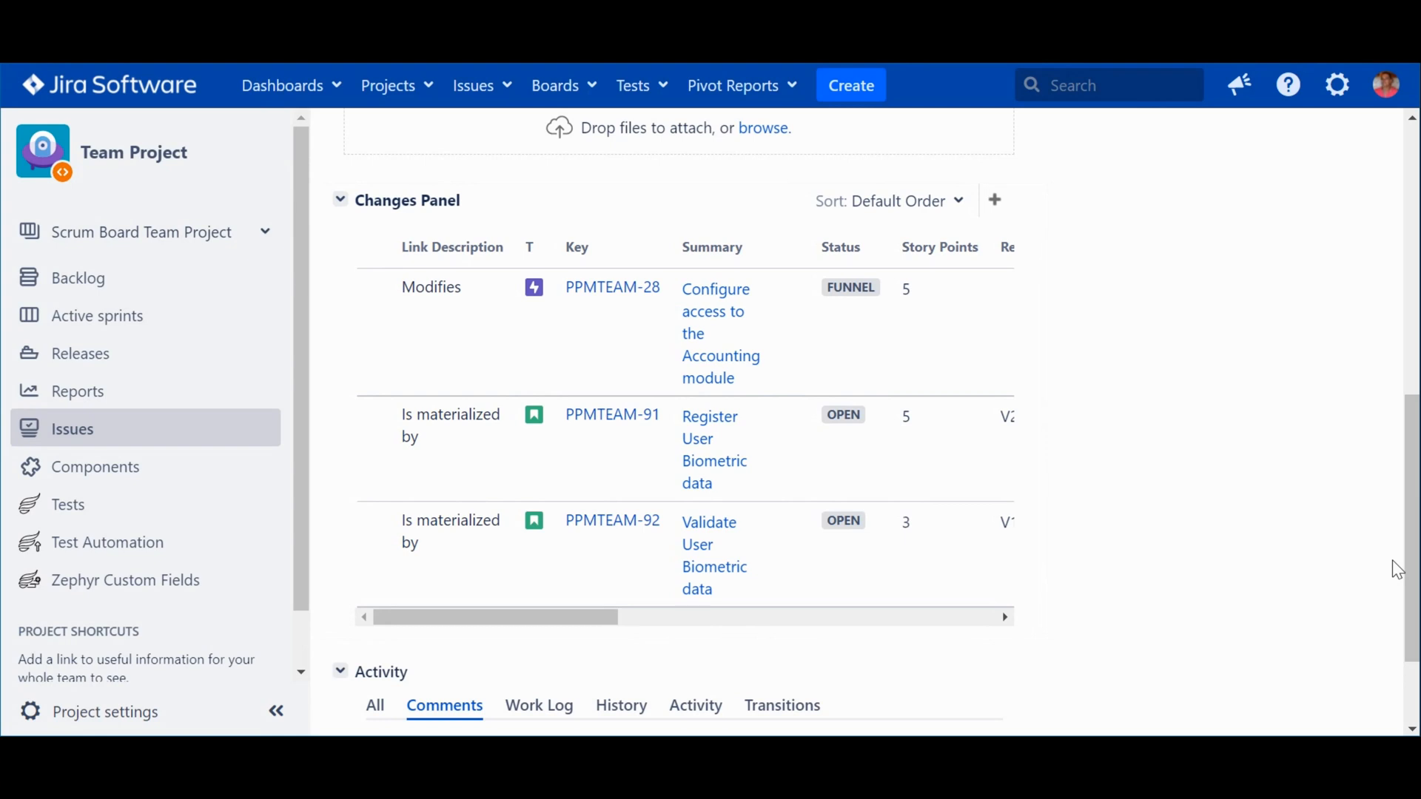
mouse_move(640, 627)
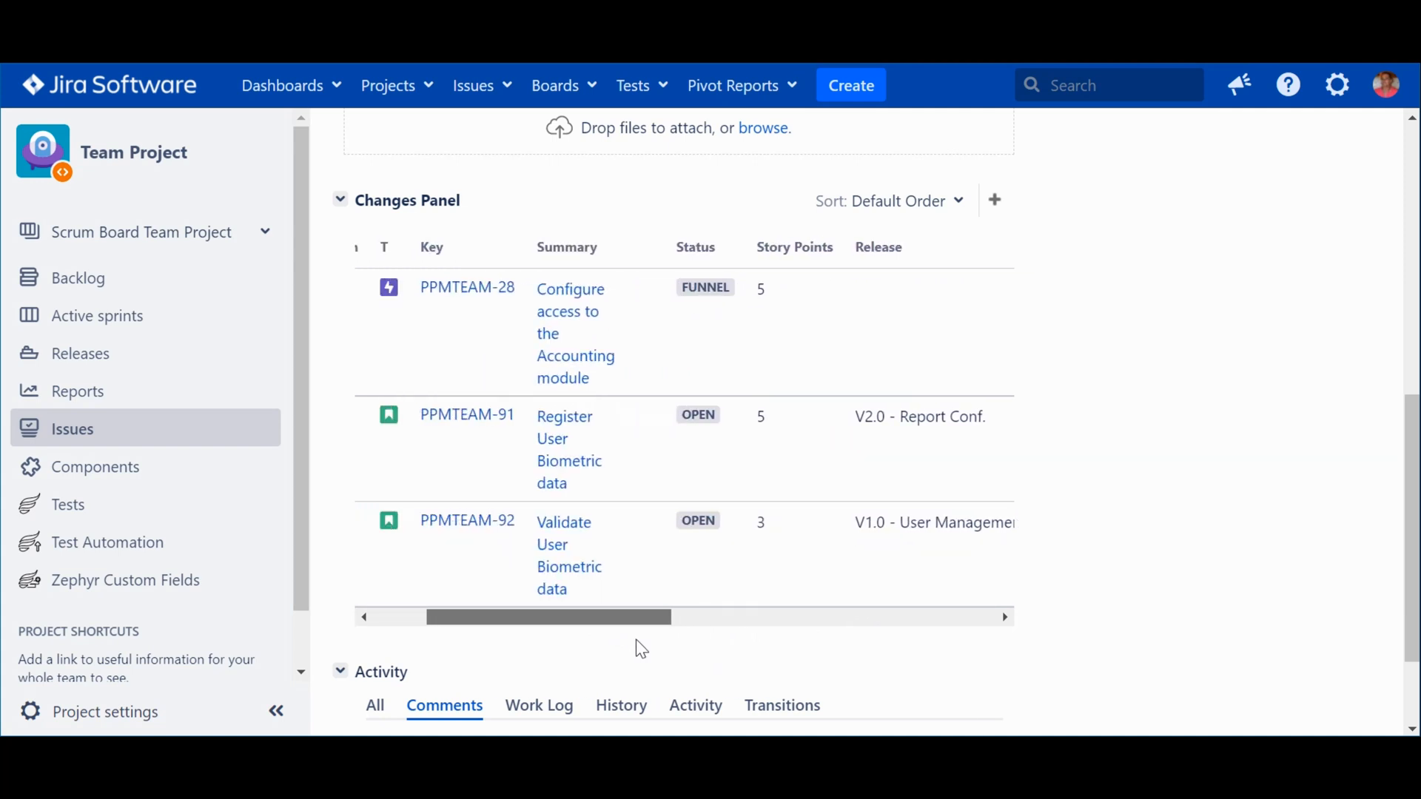
scroll("left", 3)
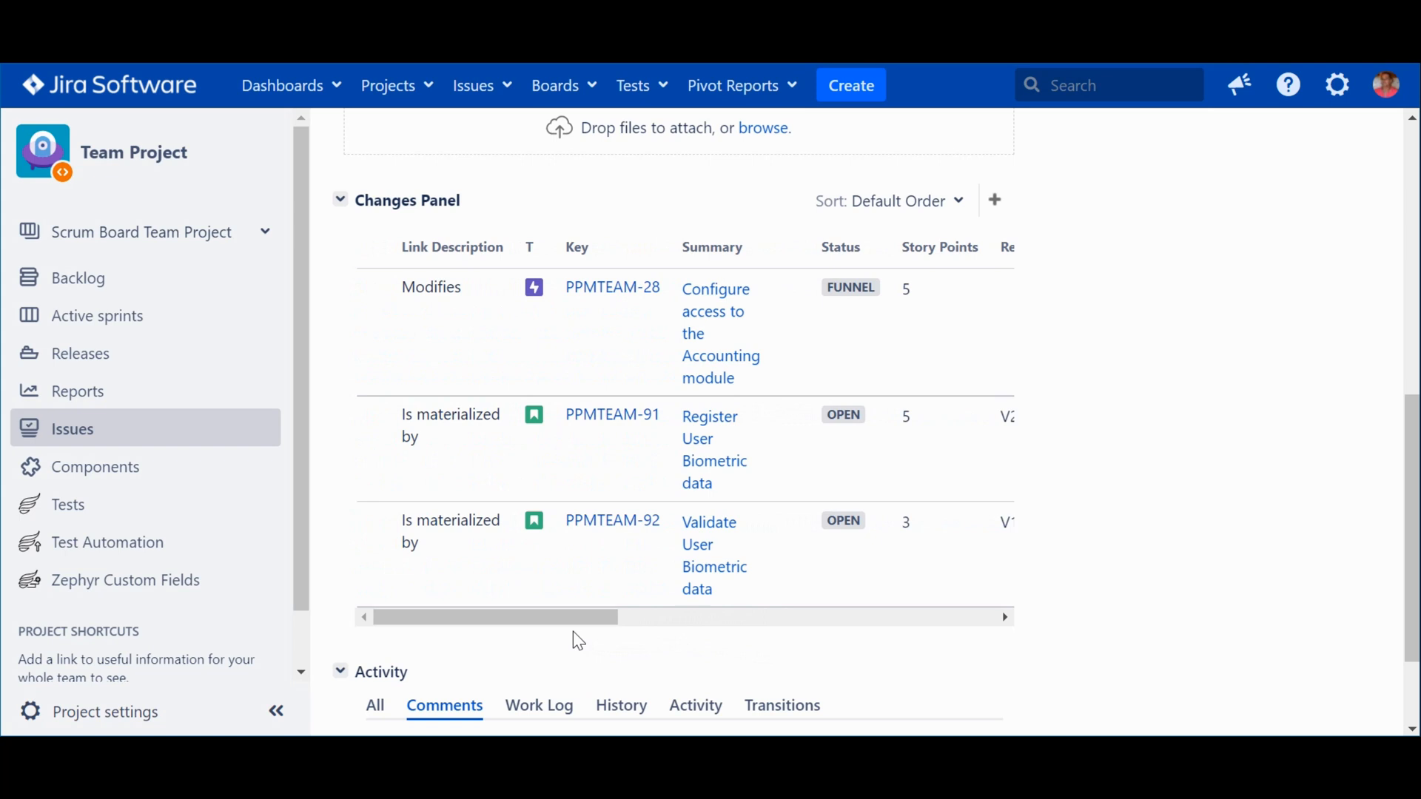
mouse_move(583, 675)
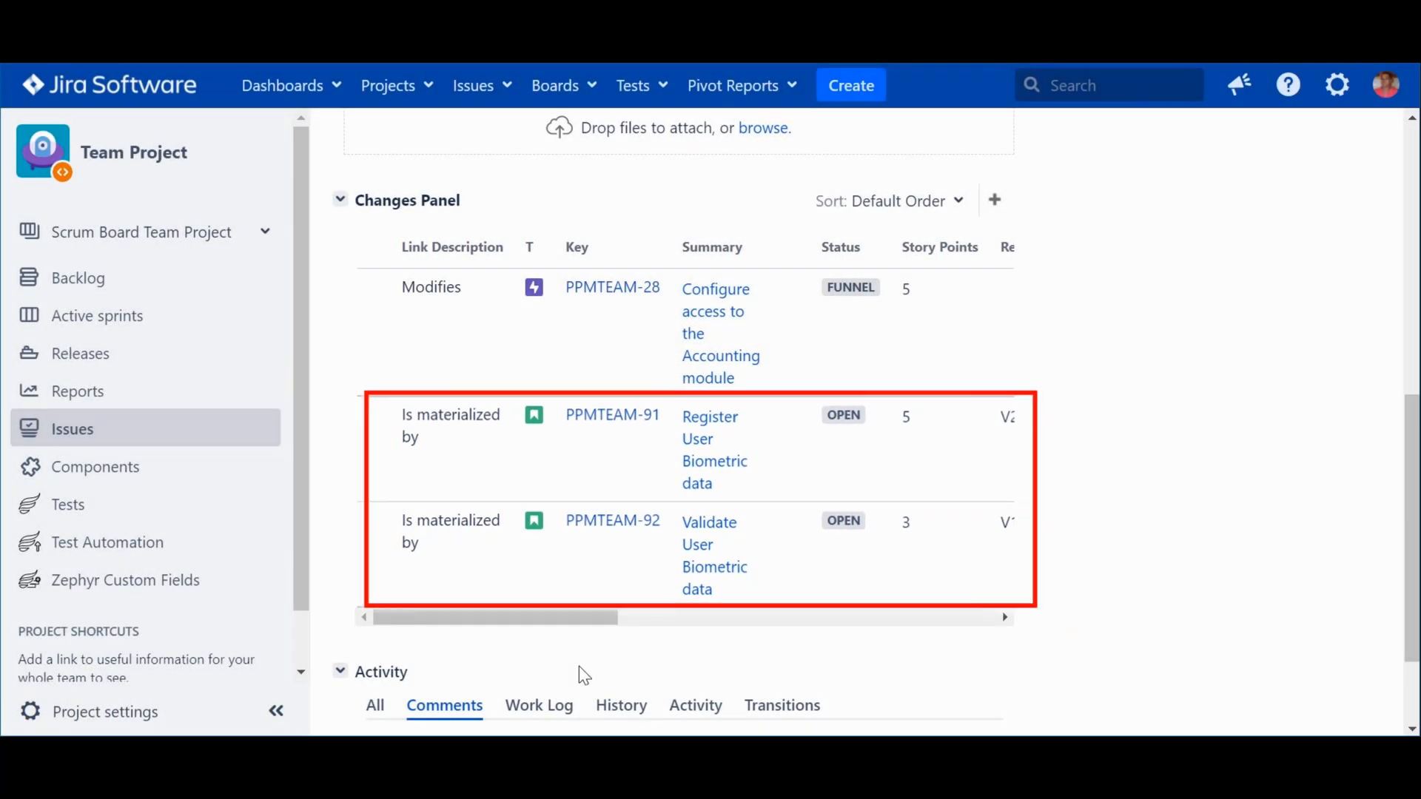
mouse_move(717, 330)
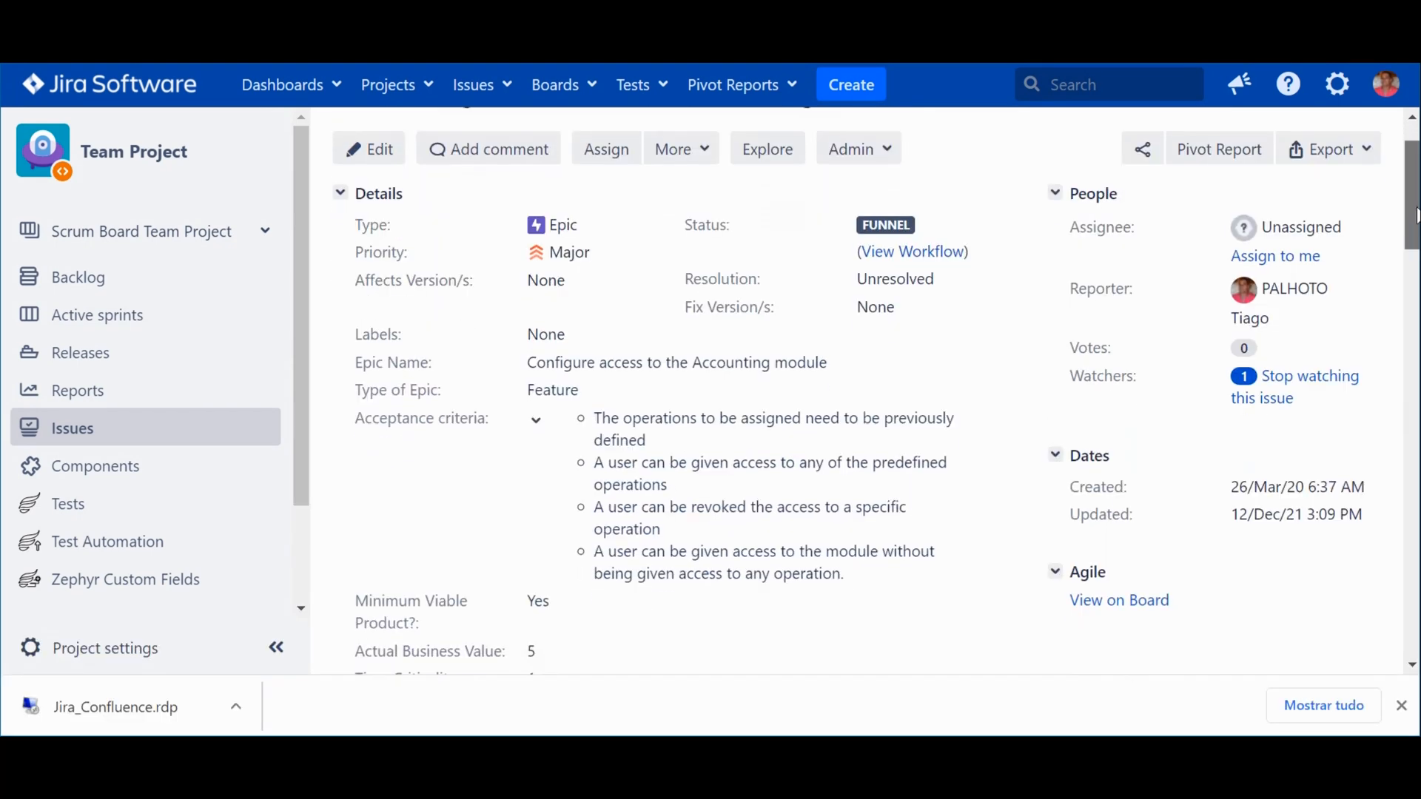
Scroll epic PPMTEAM-28 through its Requirements panel down to the Changes Panel showing PPMTEAM-90
scroll("down", 3)
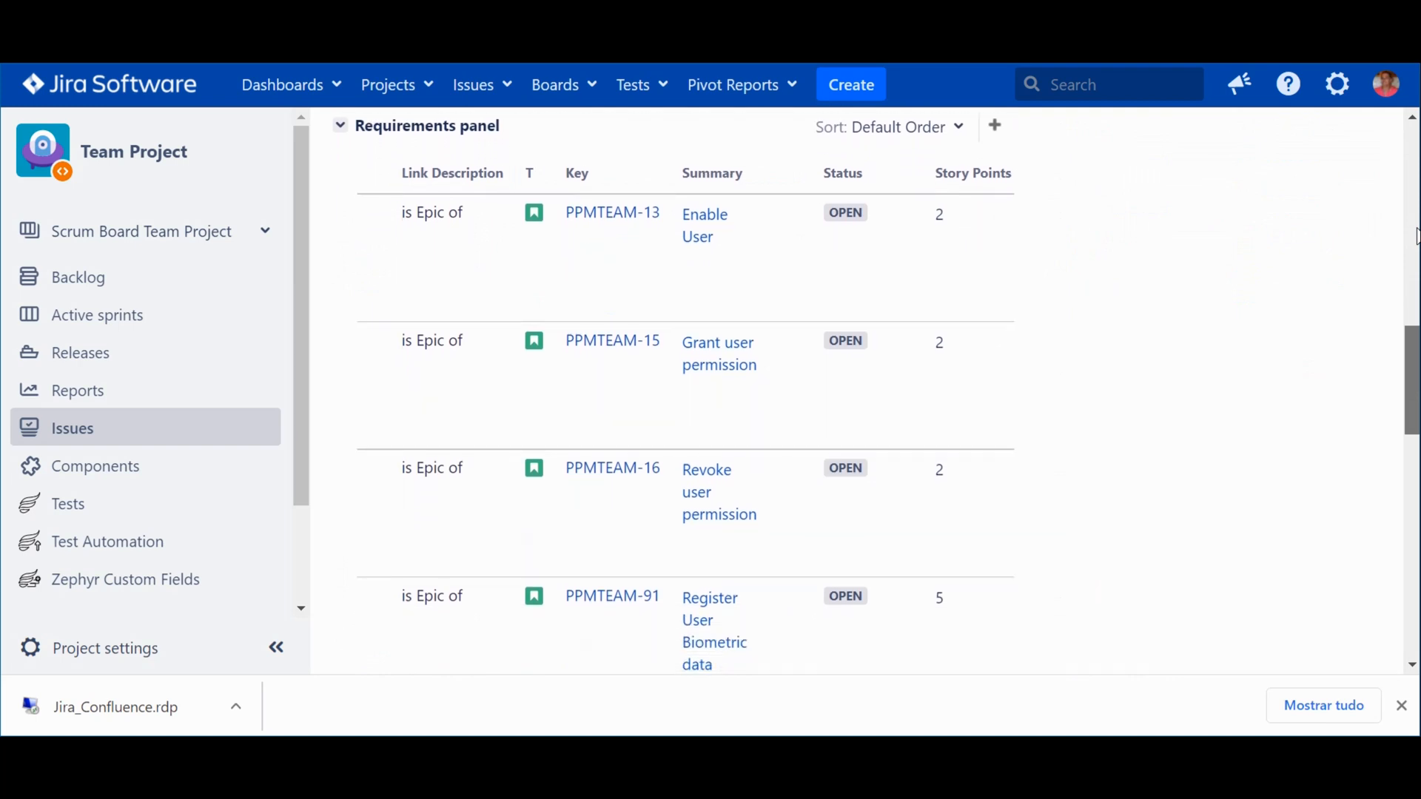
scroll("down", 3)
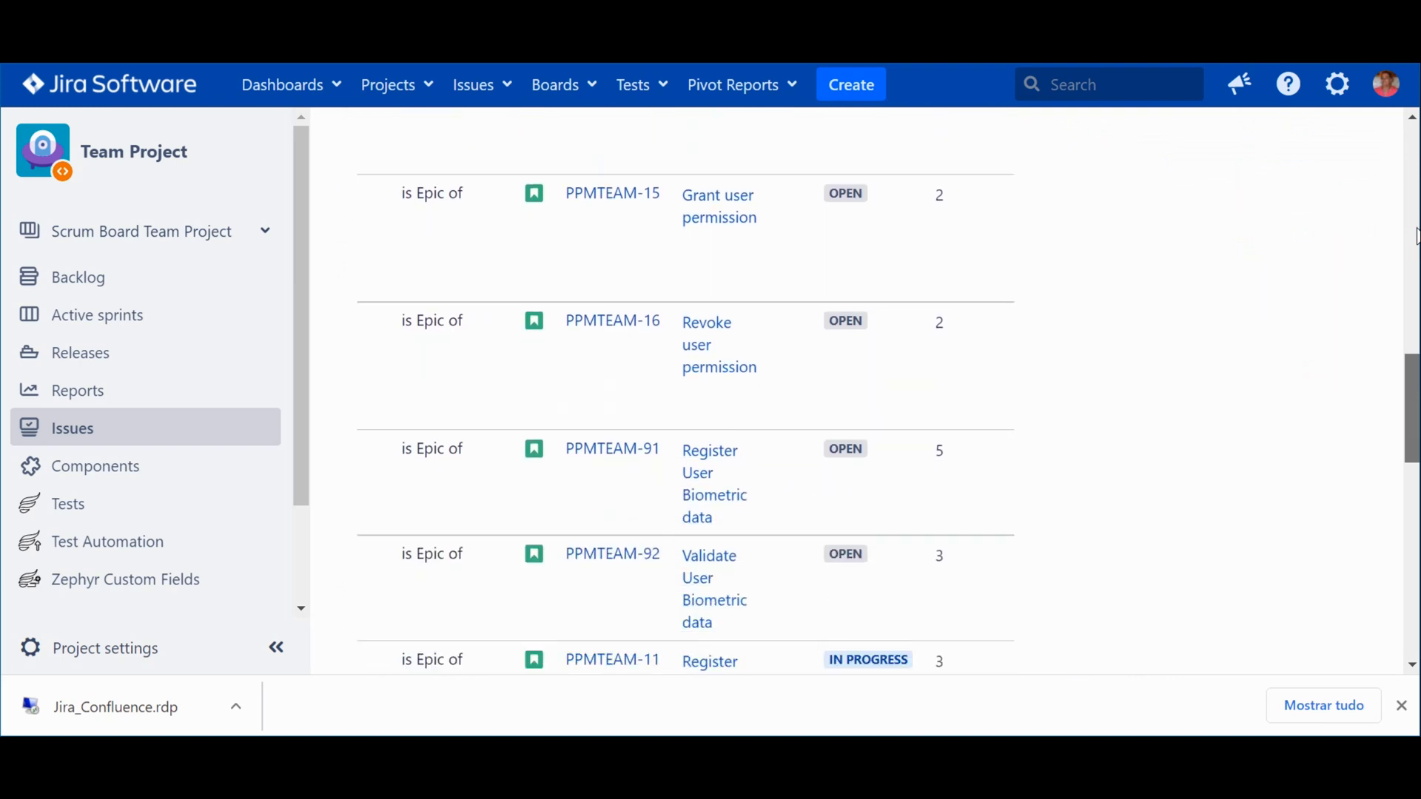
scroll("down", 3)
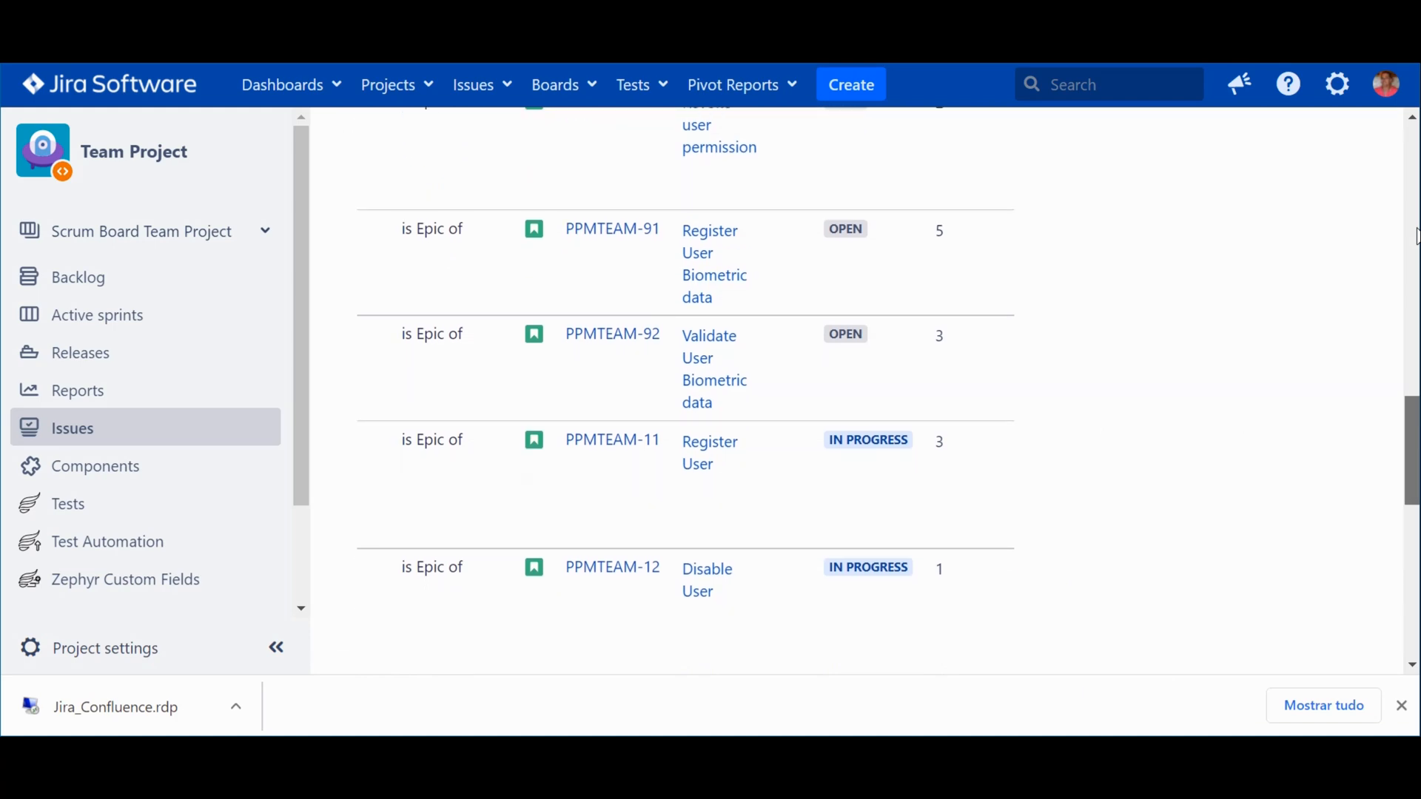
scroll("down", 3)
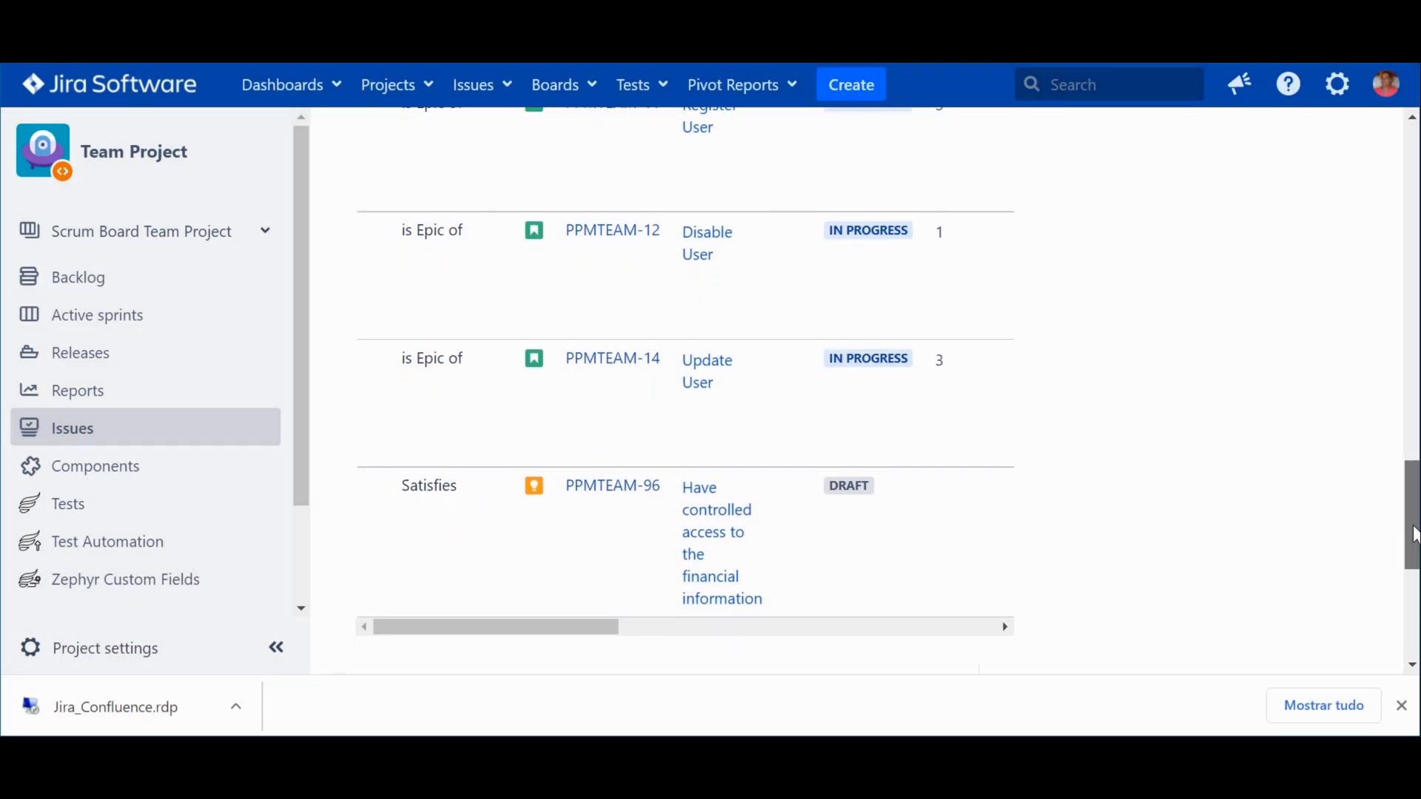
scroll("down", 3)
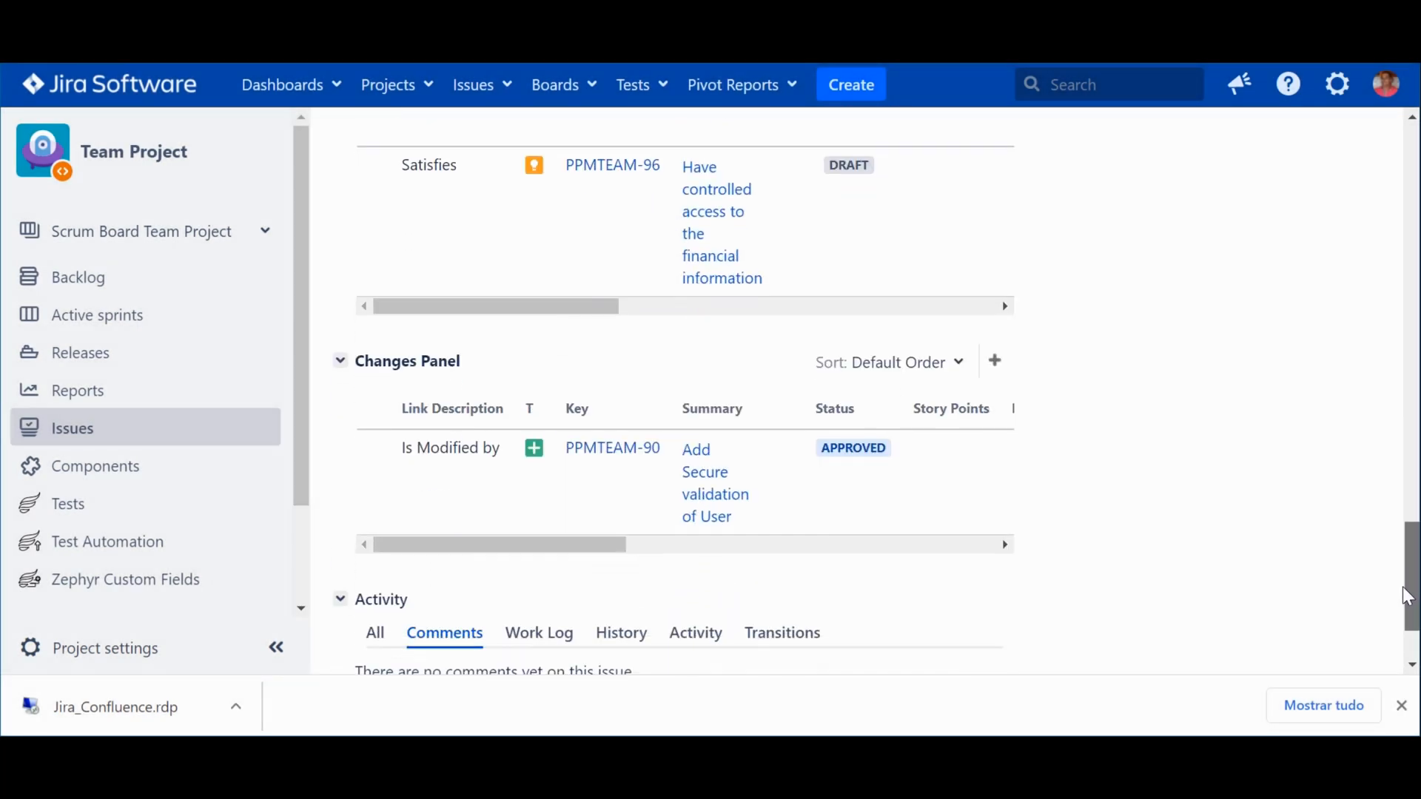
scroll("down", 3)
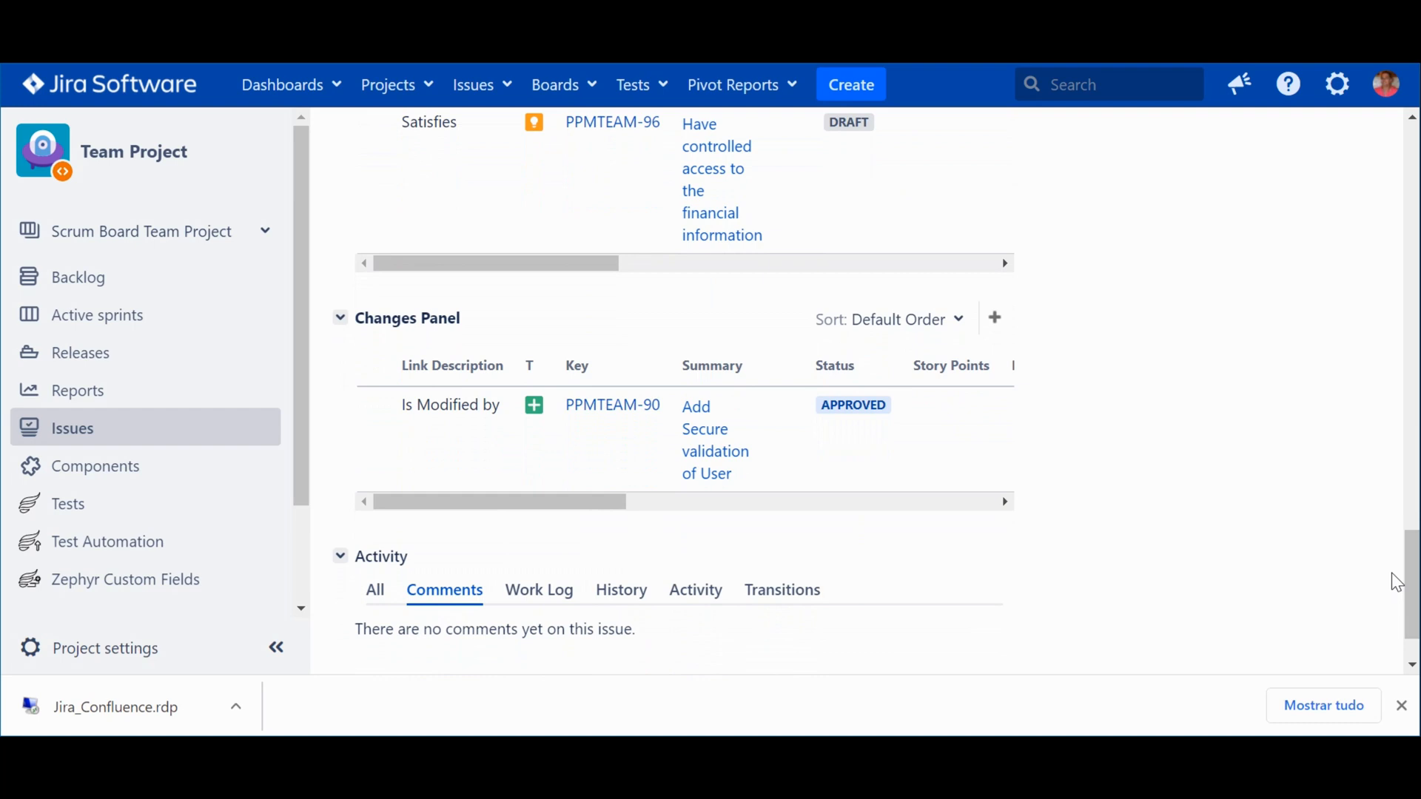
mouse_move(1411, 604)
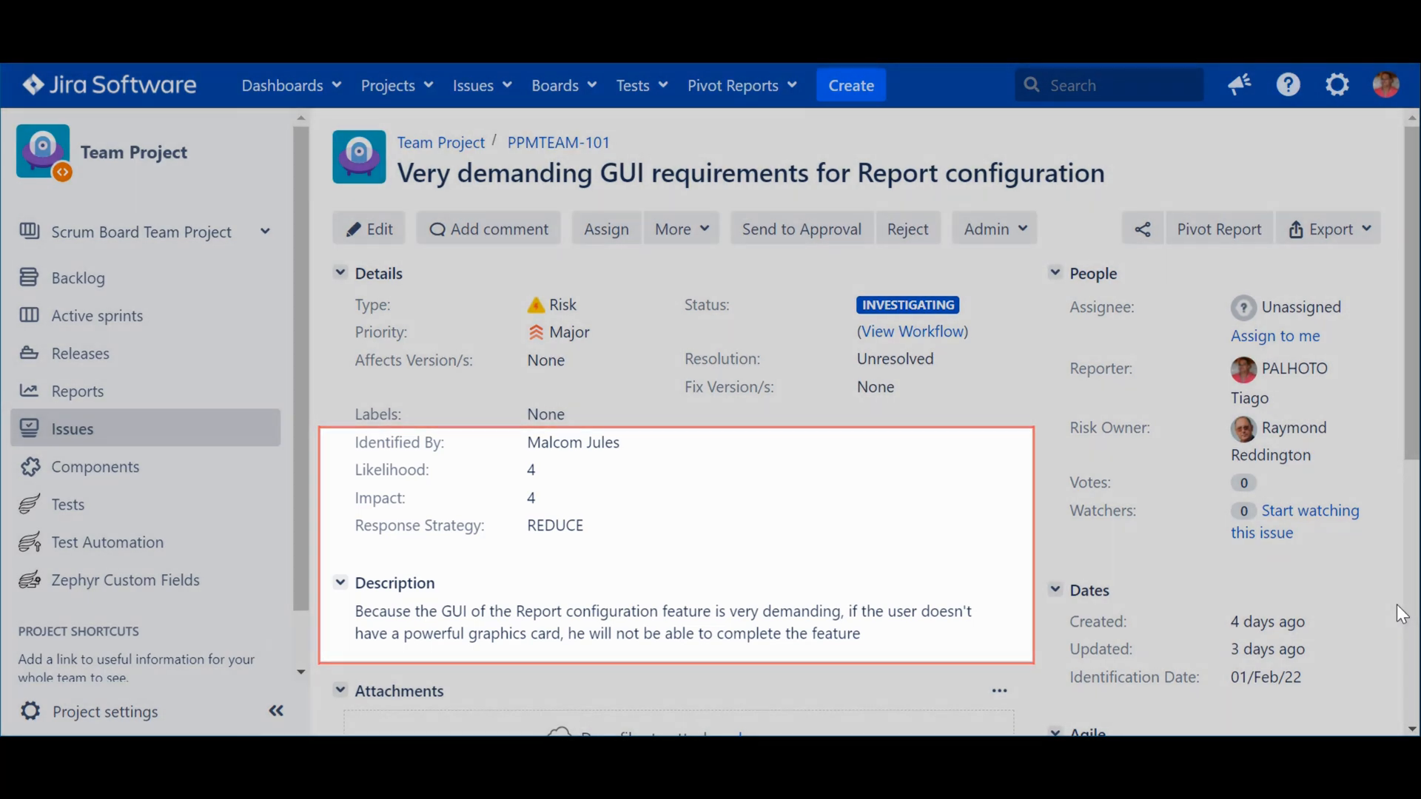
Scroll risk PPMTEAM-101 down to its Risks panel showing the Impacts link to PPMTEAM-44
scroll("down", 3)
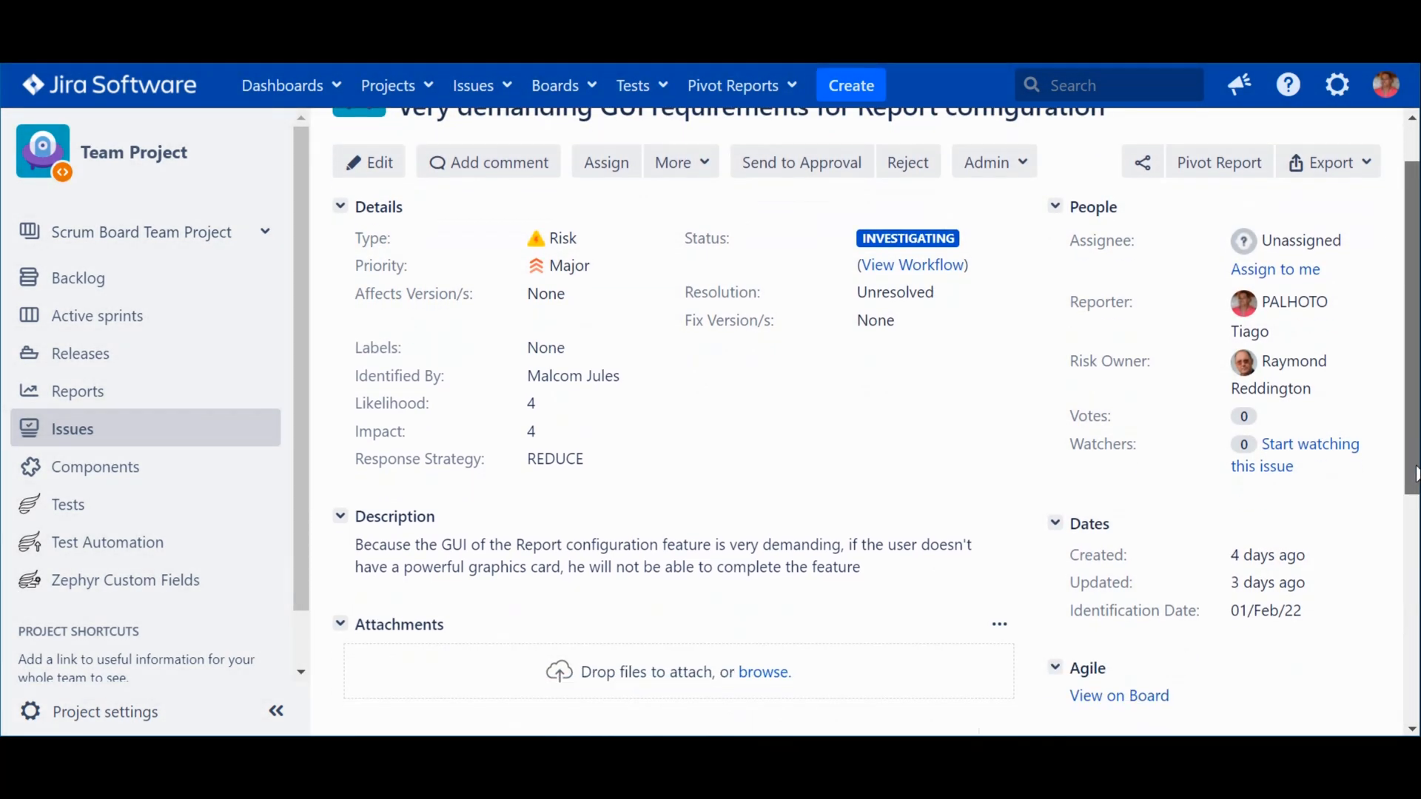
scroll("down", 3)
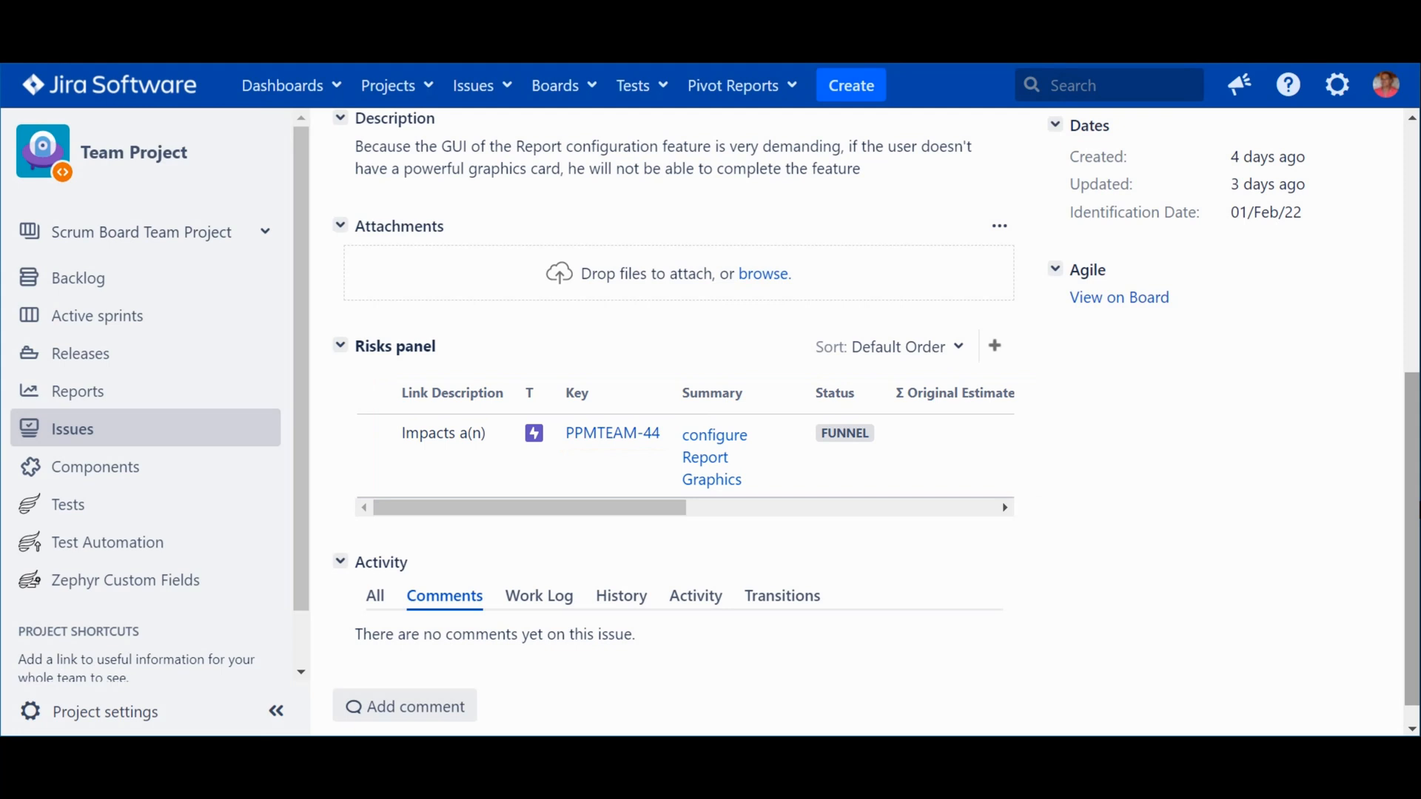
mouse_move(714, 444)
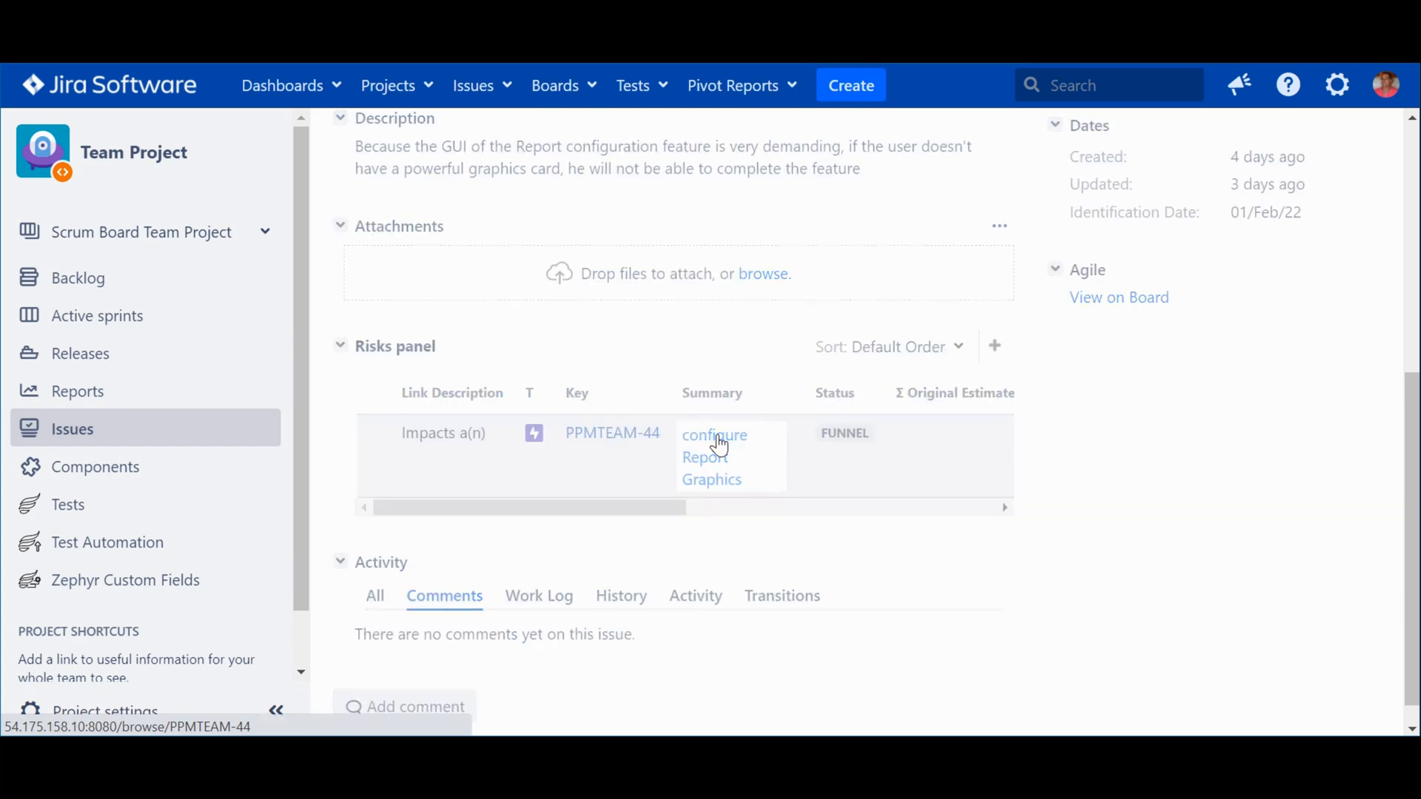
Open the impacted epic PPMTEAM-44 Configure Report Graphics and scroll to its Risks panel showing PPMTEAM-101
left_click(713, 457)
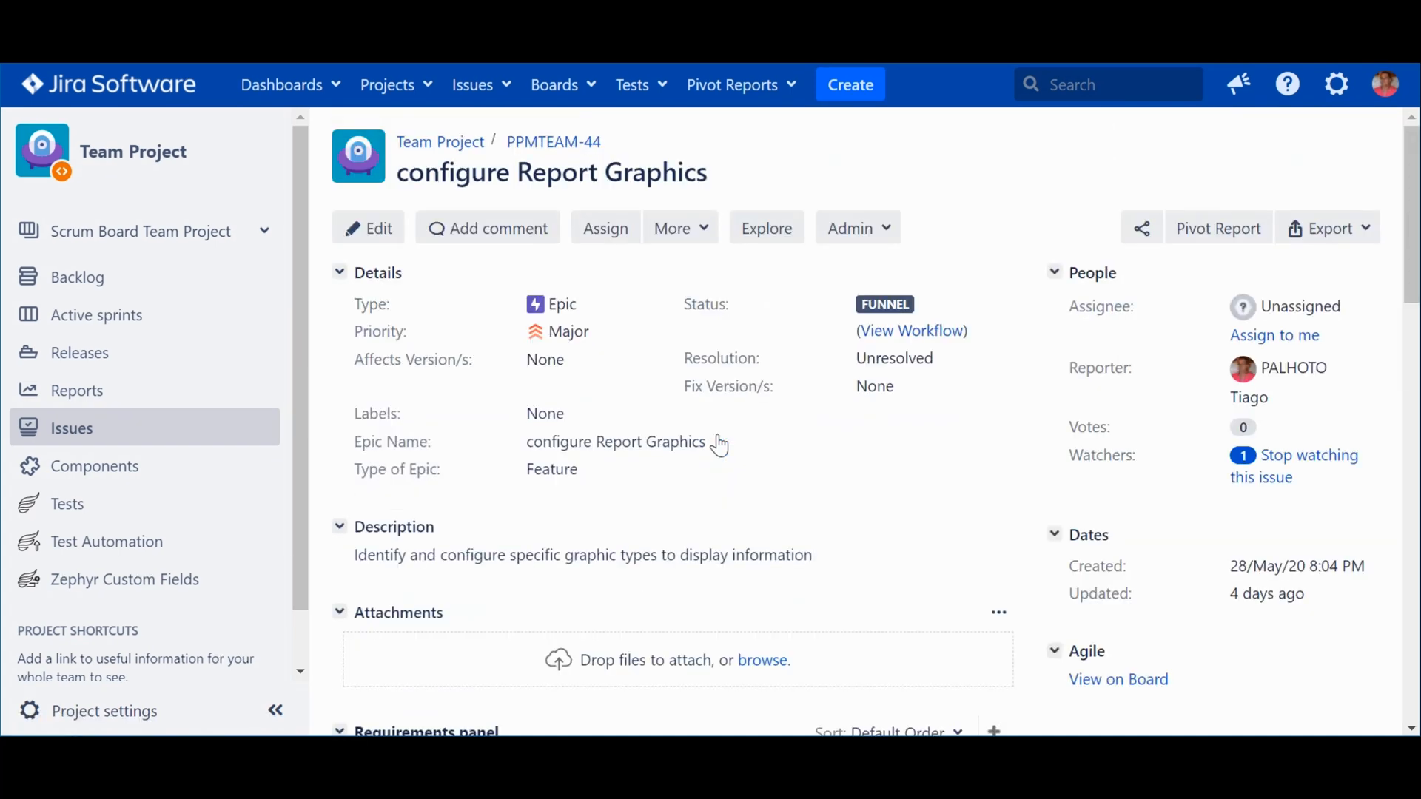
mouse_move(9, 725)
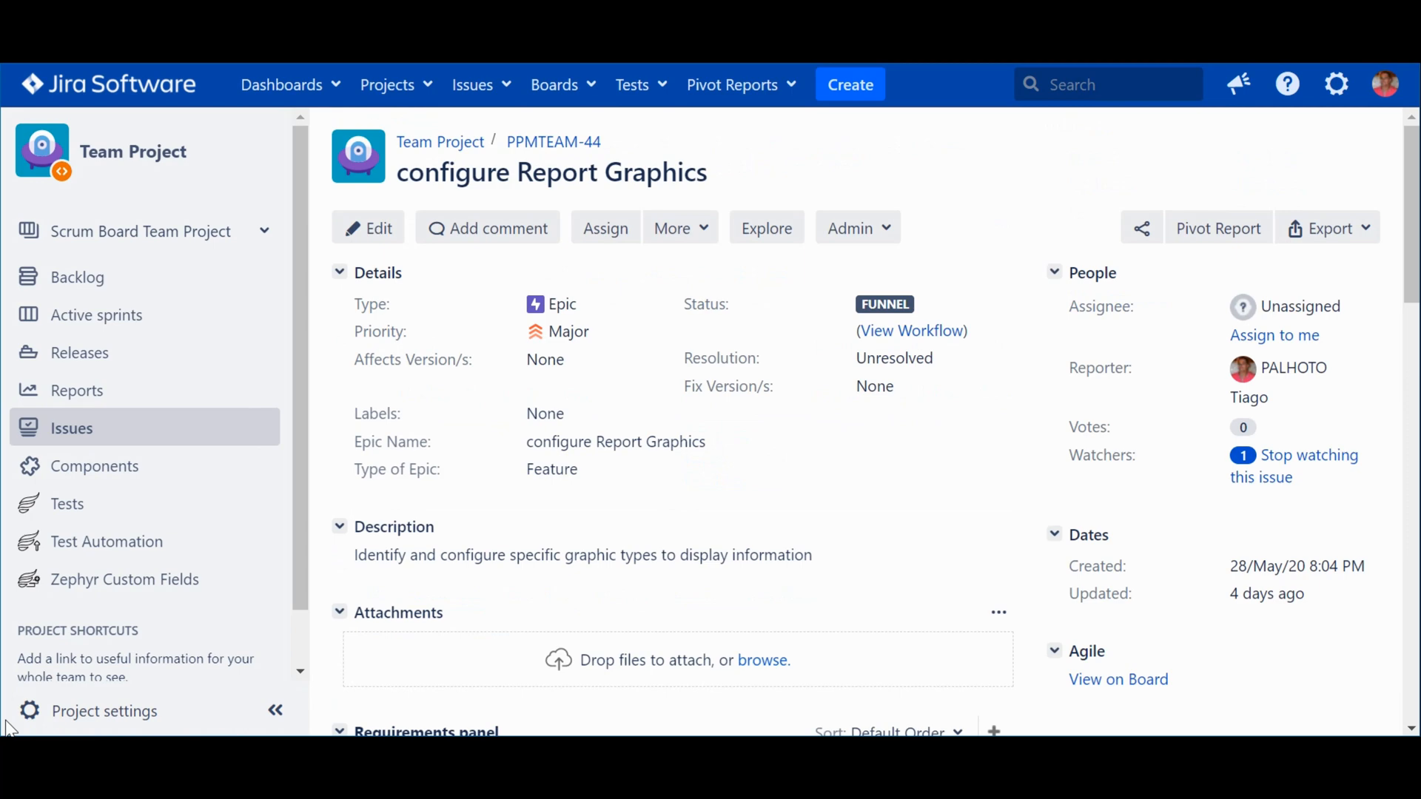
scroll("down", 3)
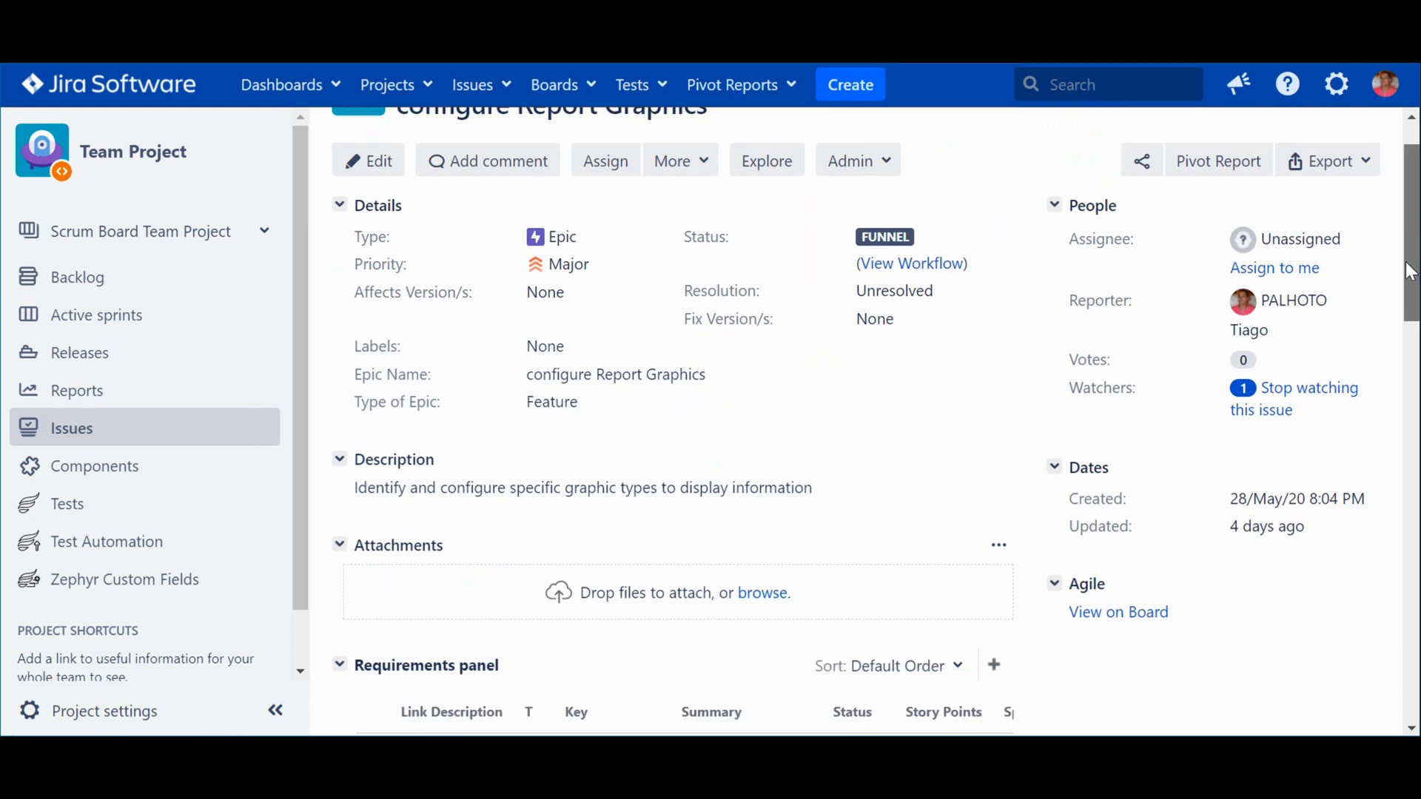
scroll("down", 3)
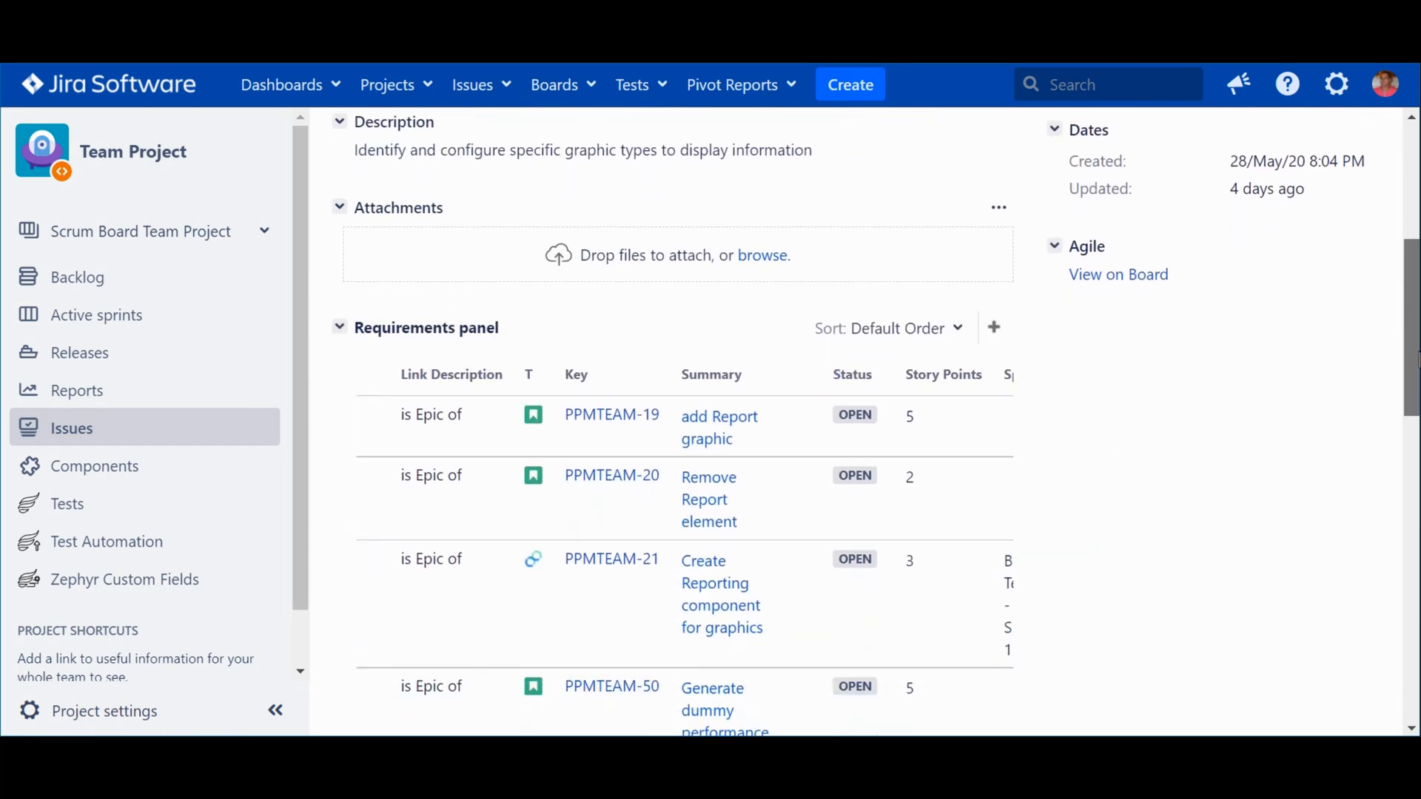
scroll("down", 3)
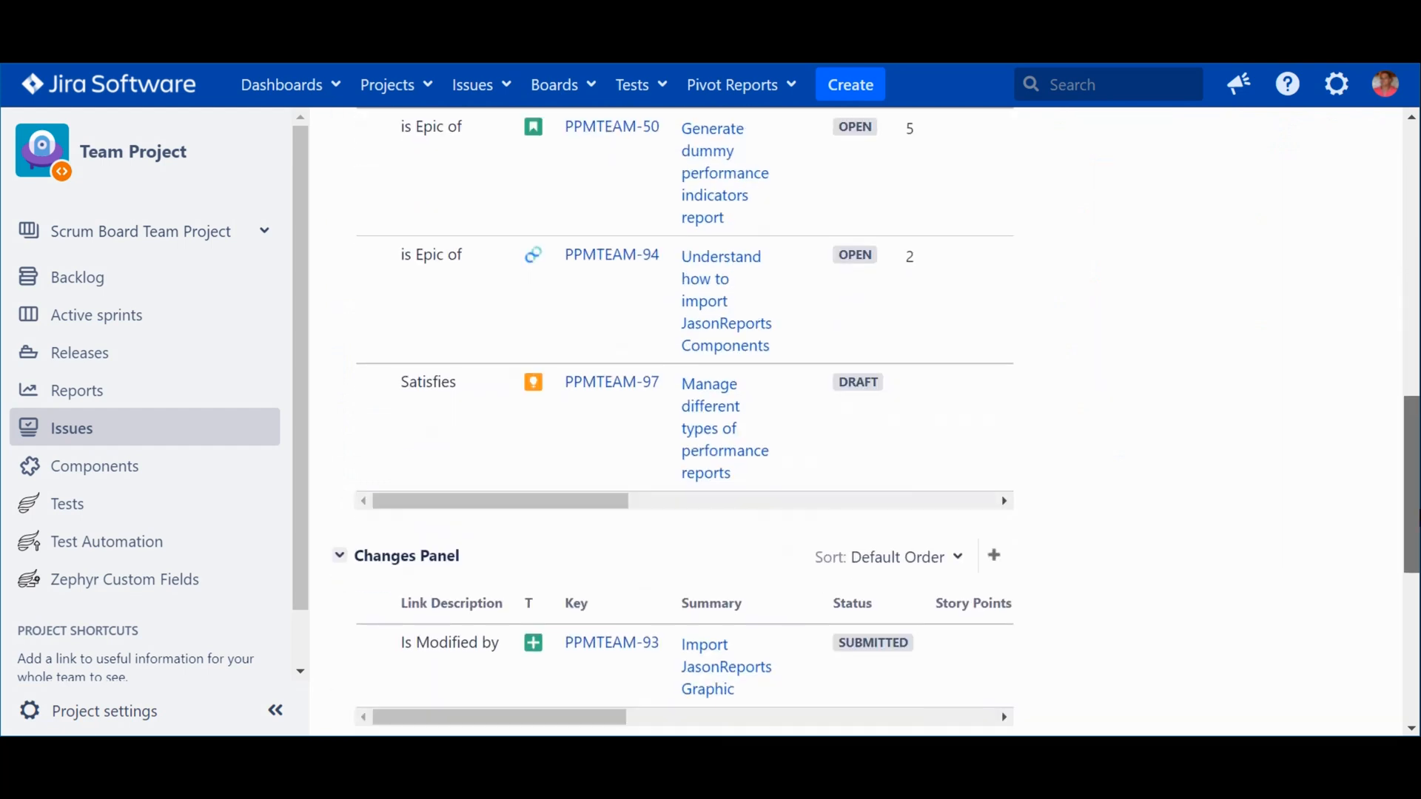
scroll("down", 3)
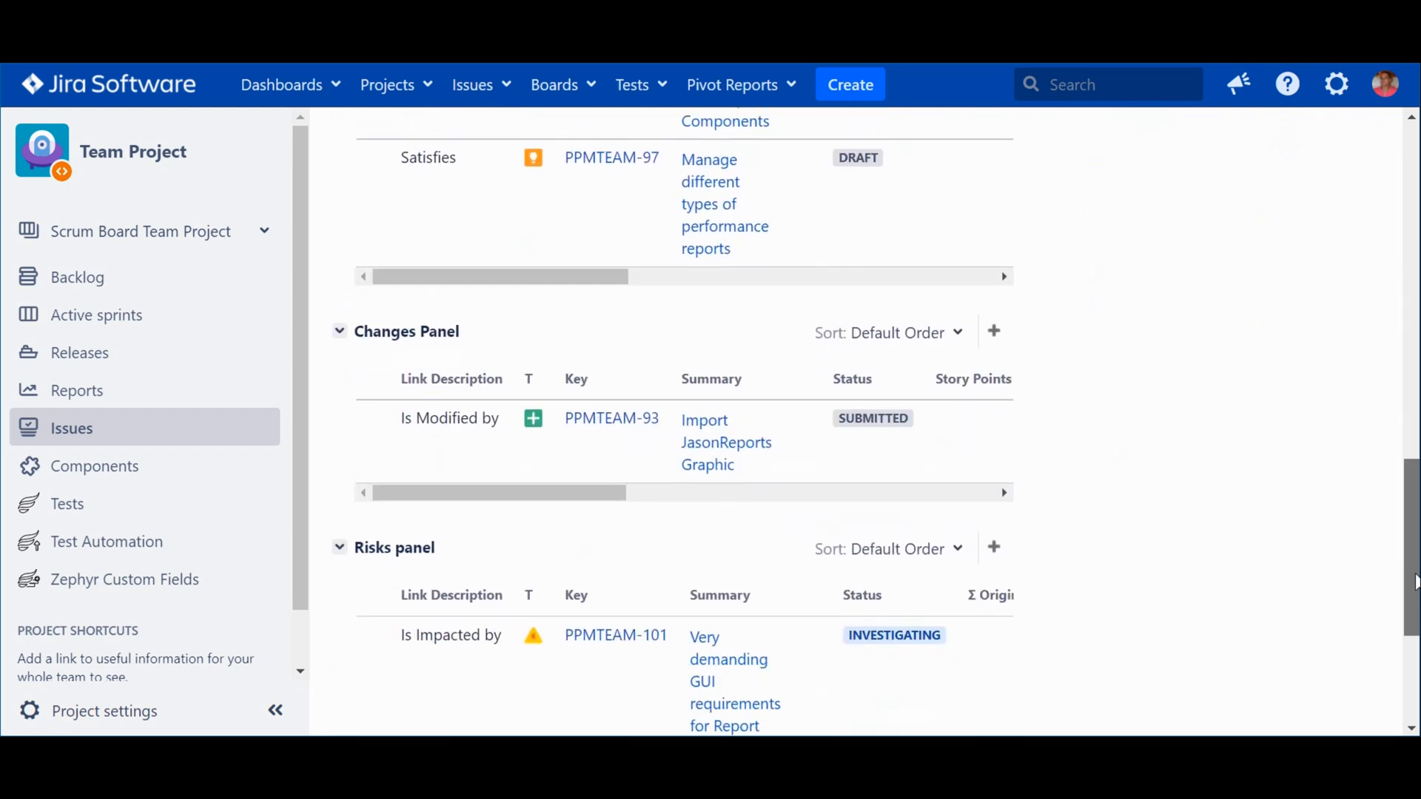
scroll("down", 3)
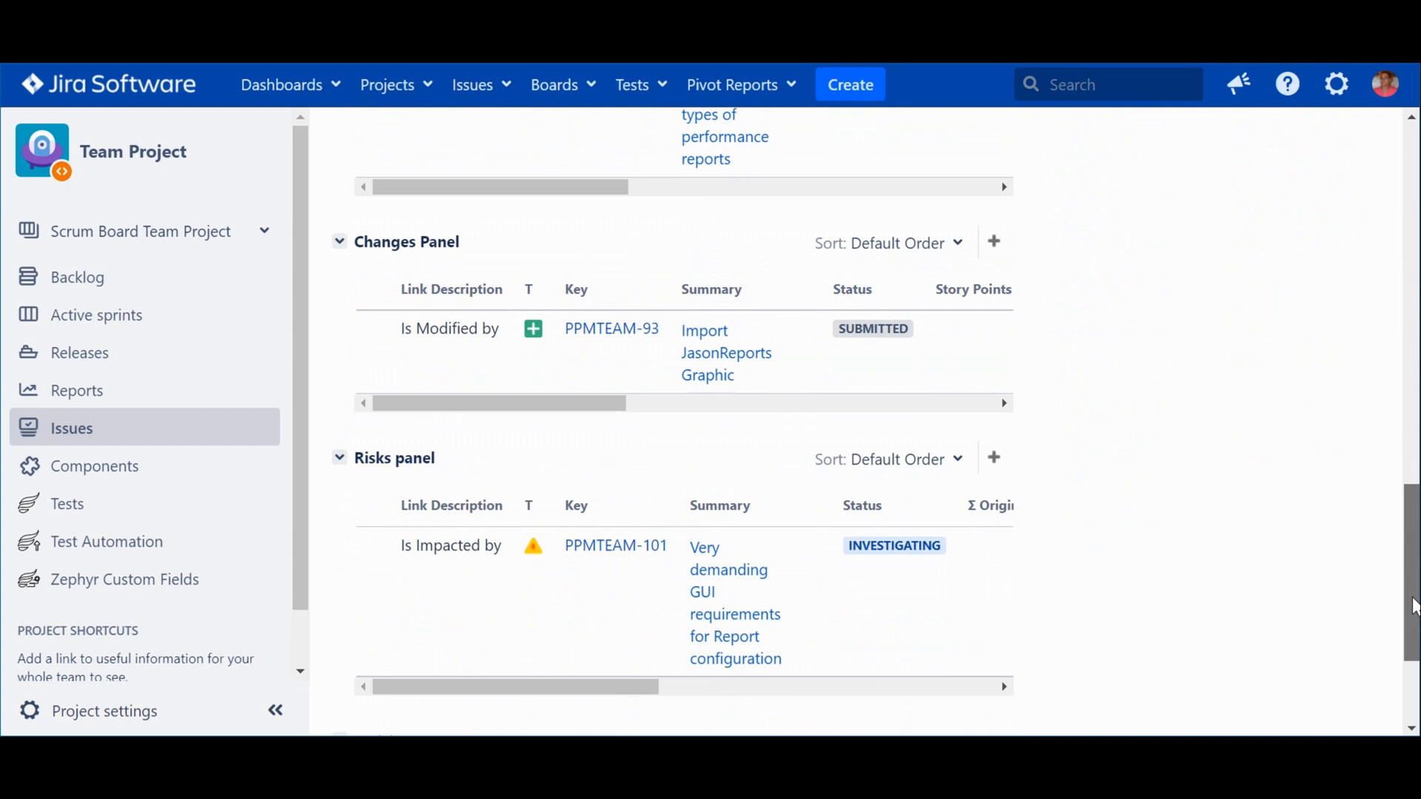
scroll("down", 3)
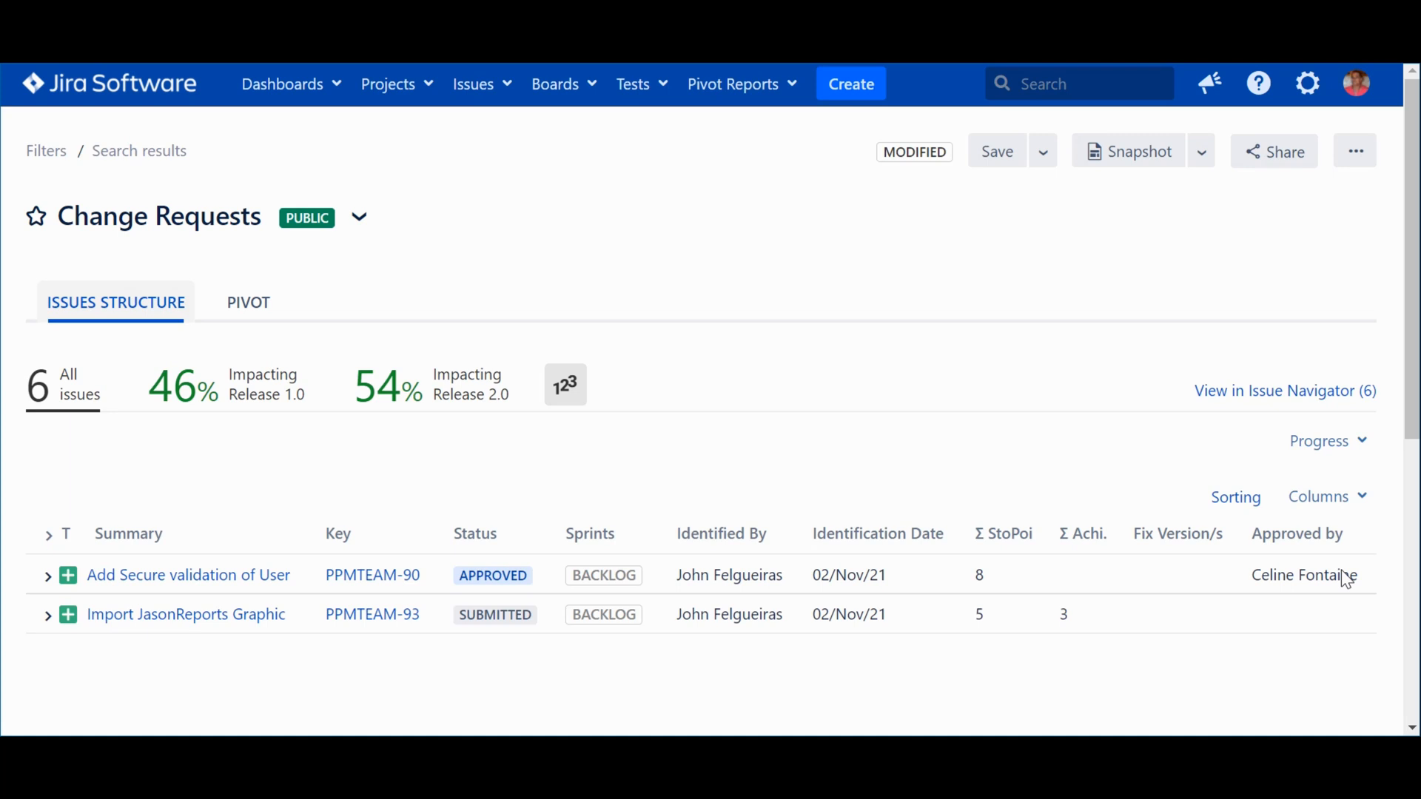
mouse_move(25, 644)
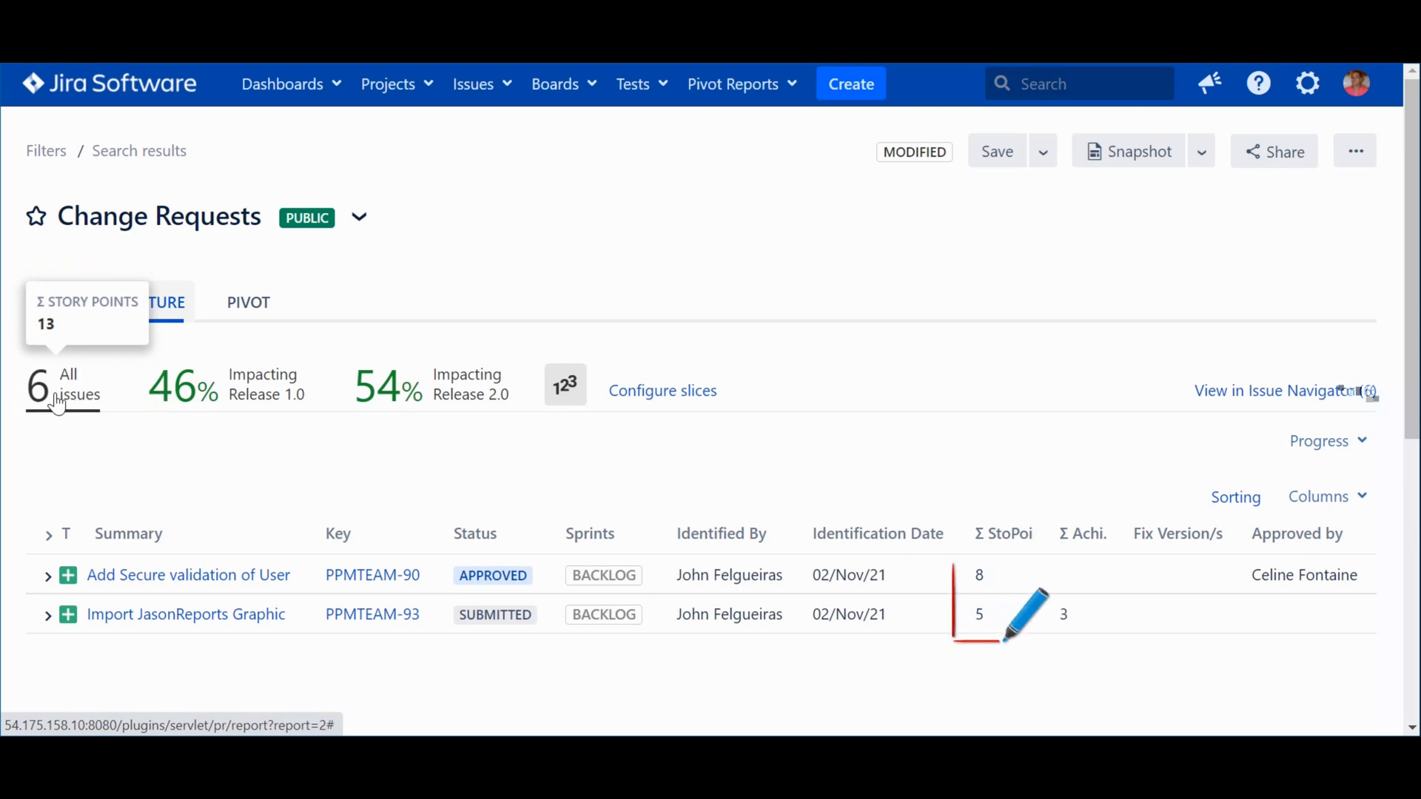
mouse_move(58, 465)
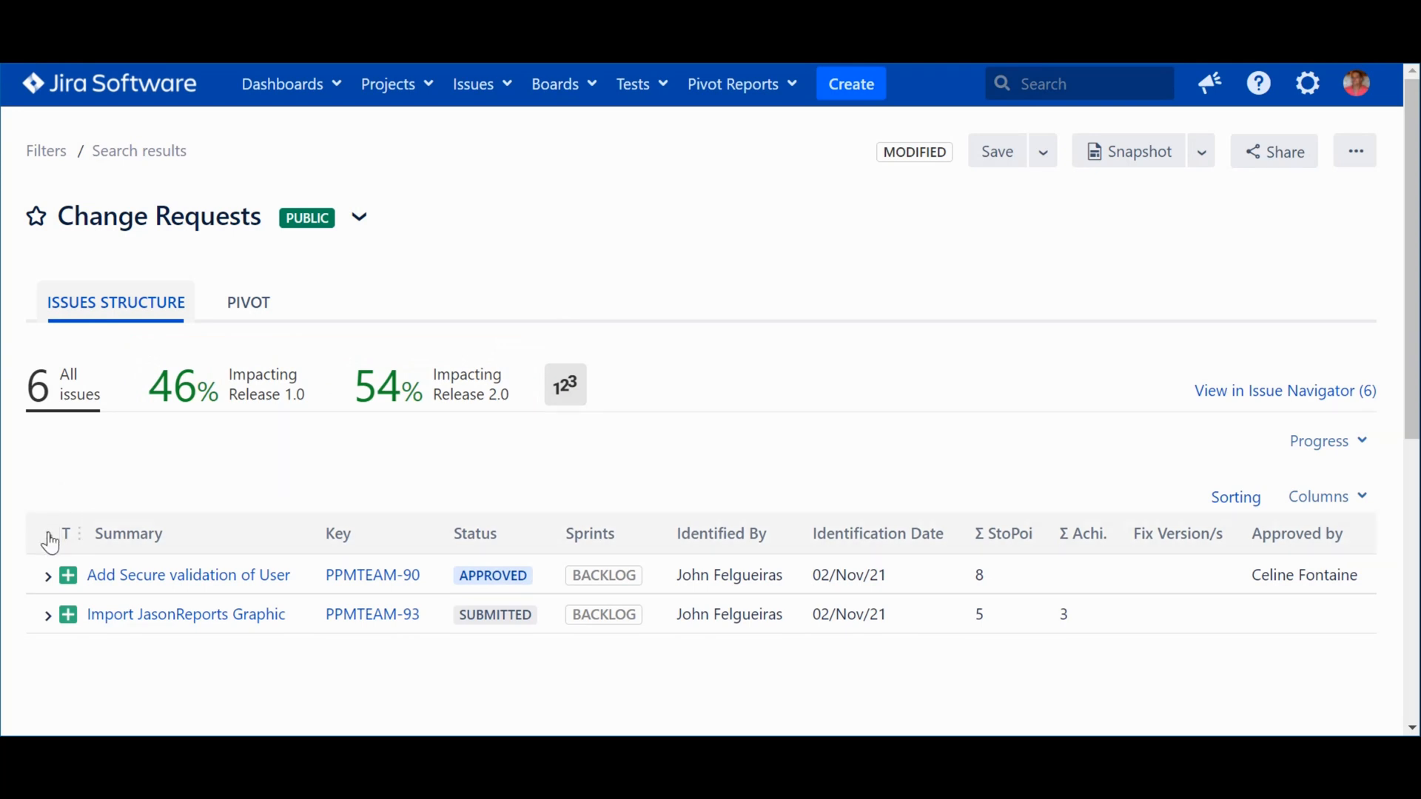
Expand all Change Requests report rows to show PPMTEAM-90's child stories and fix versions
left_click(47, 575)
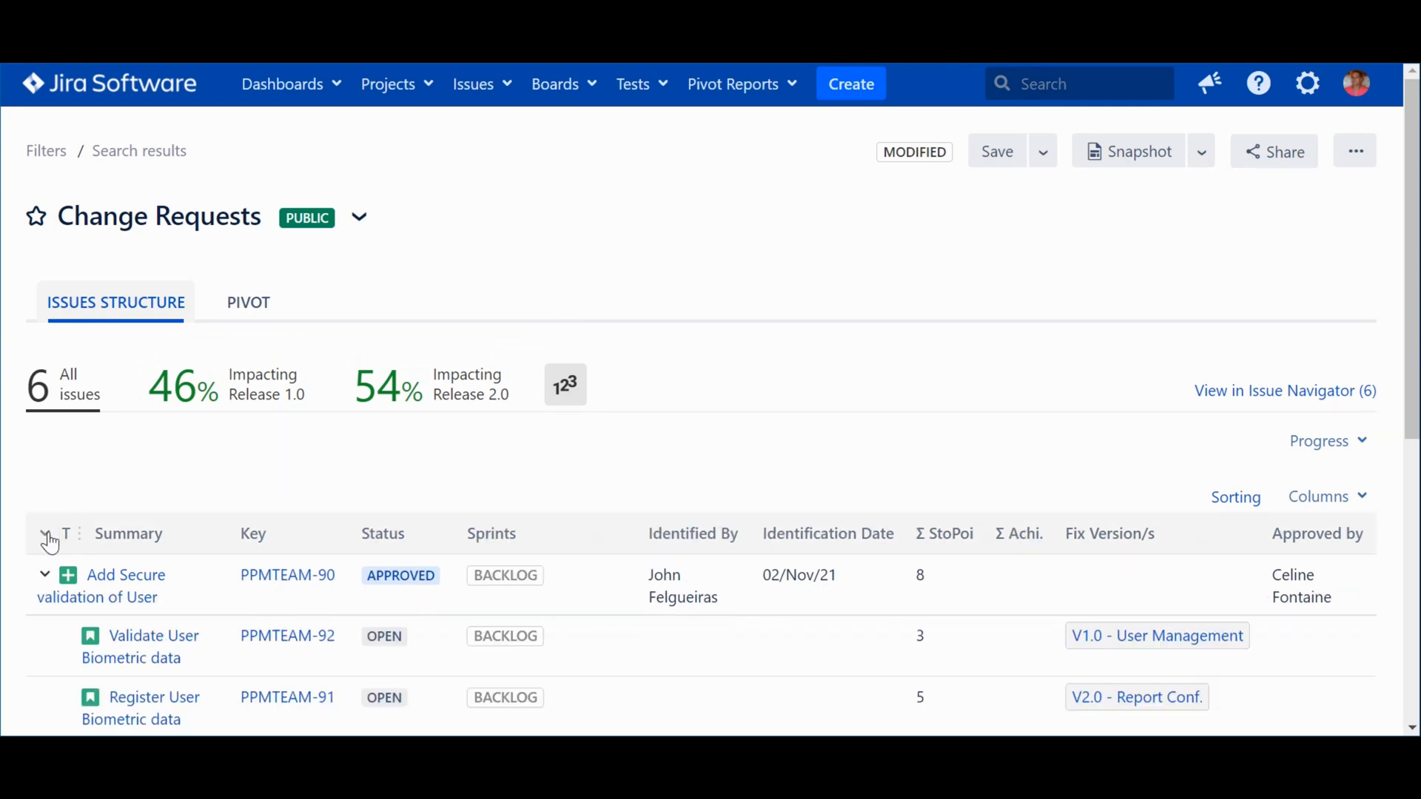
scroll("down", 3)
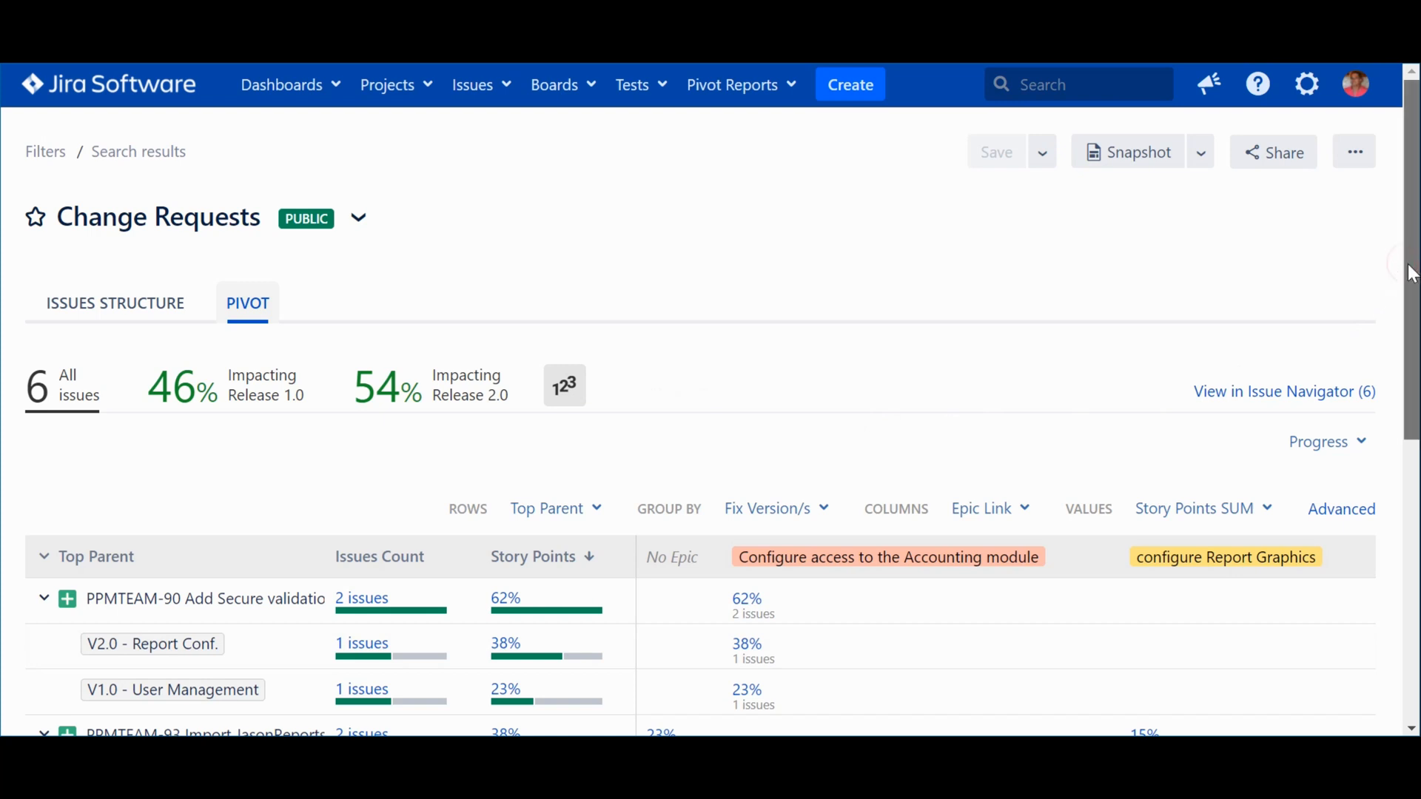
Scroll through the Change Requests pivot table of story points by top parent, fix version and epic
scroll("down", 3)
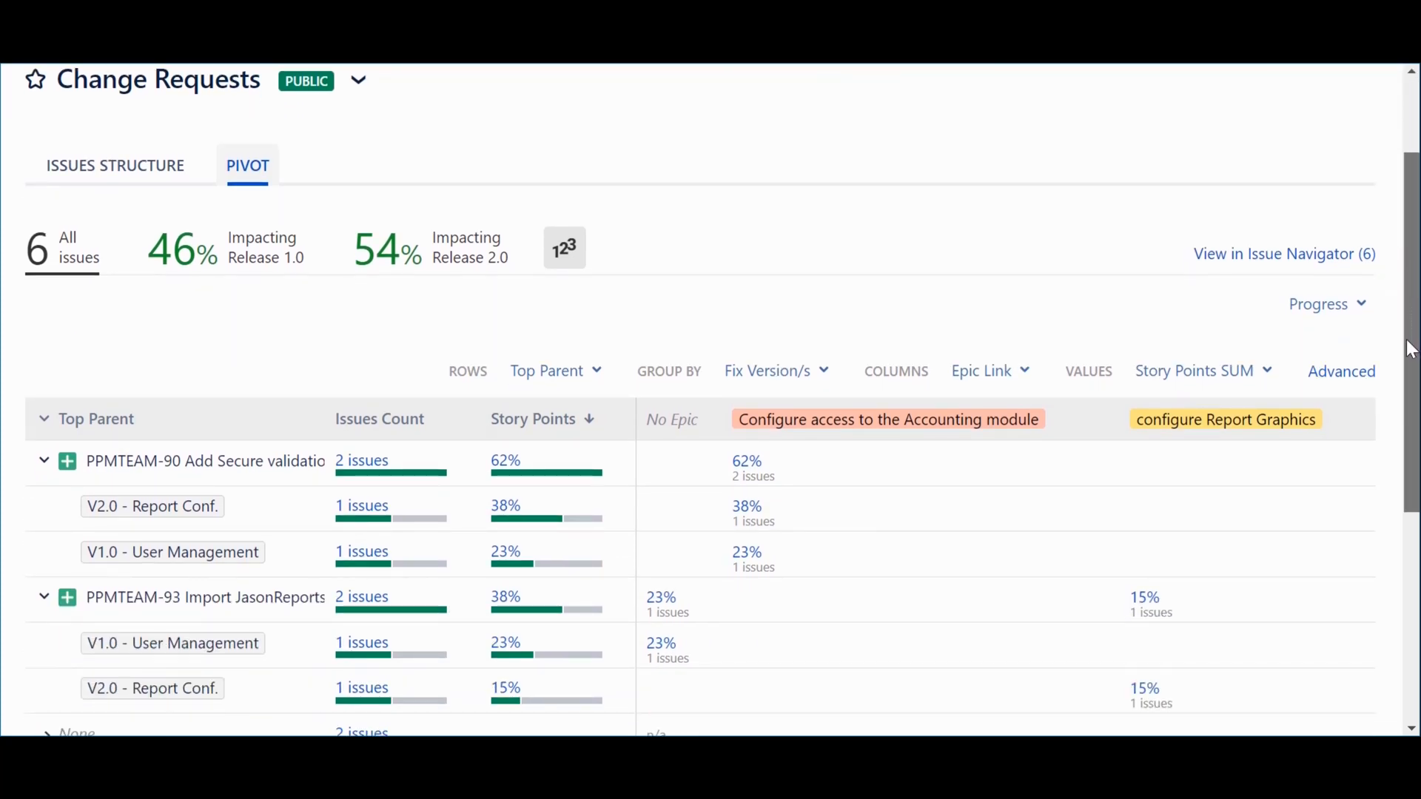
scroll("down", 3)
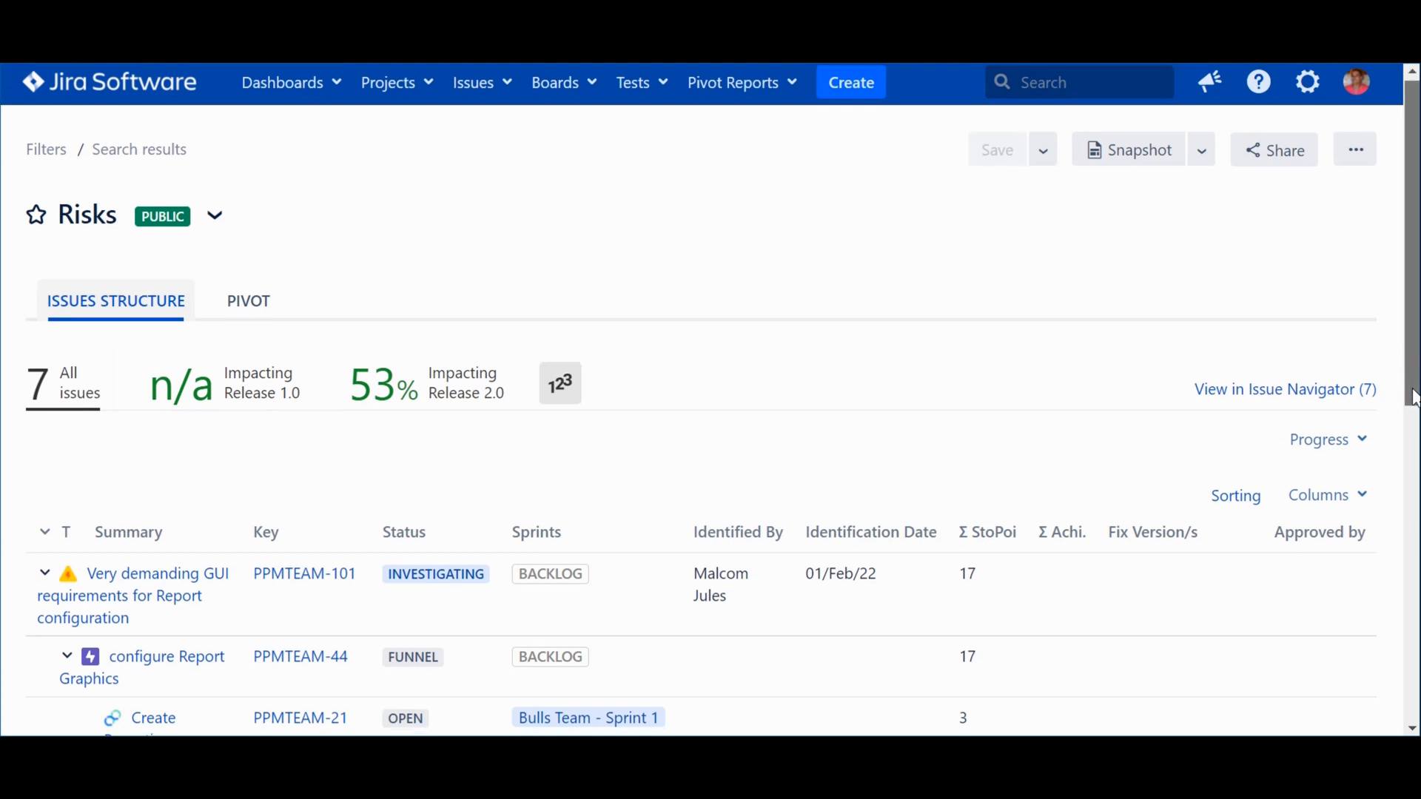
Scroll through the Risks report's PPMTEAM-101 hierarchy of PPMTEAM-44 child issues
scroll("down", 3)
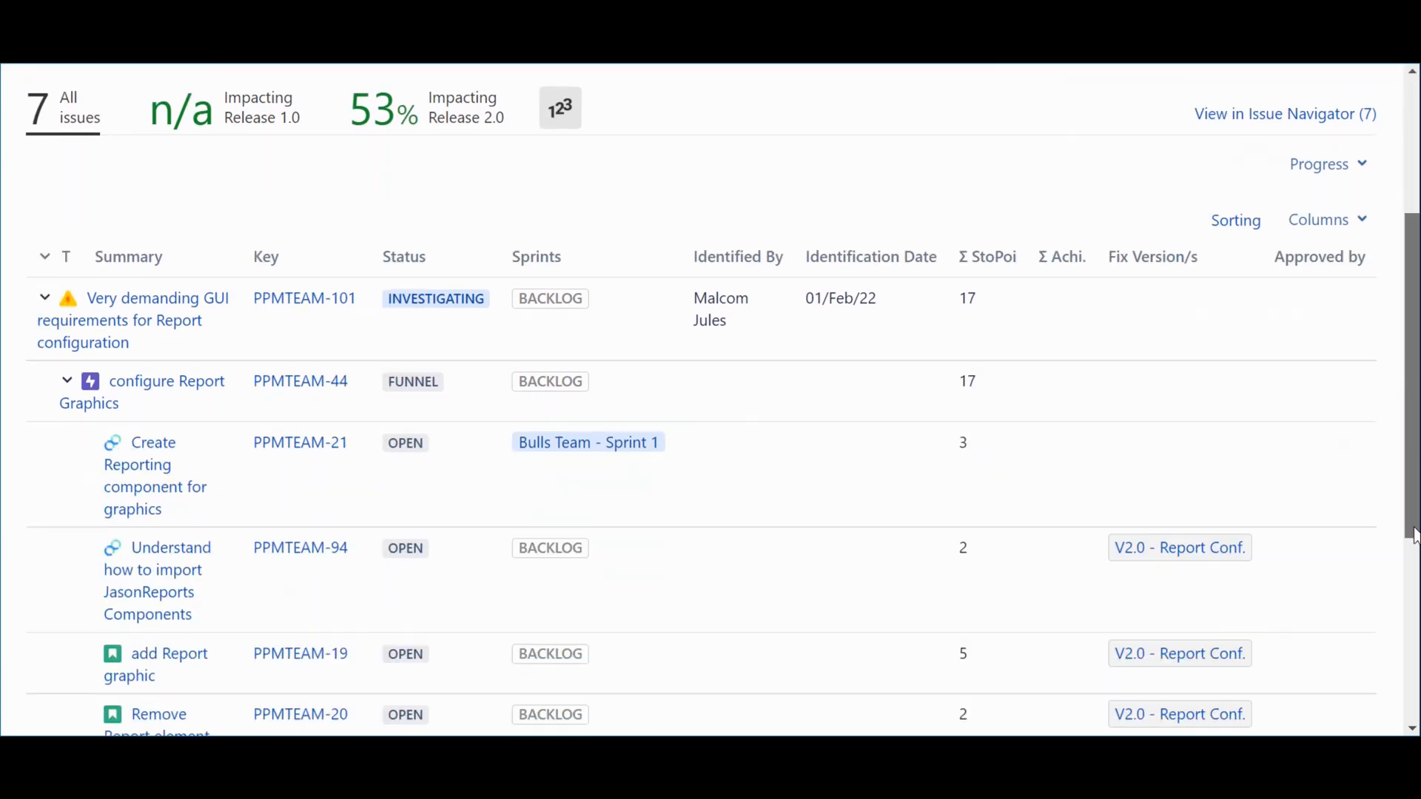
scroll("down", 3)
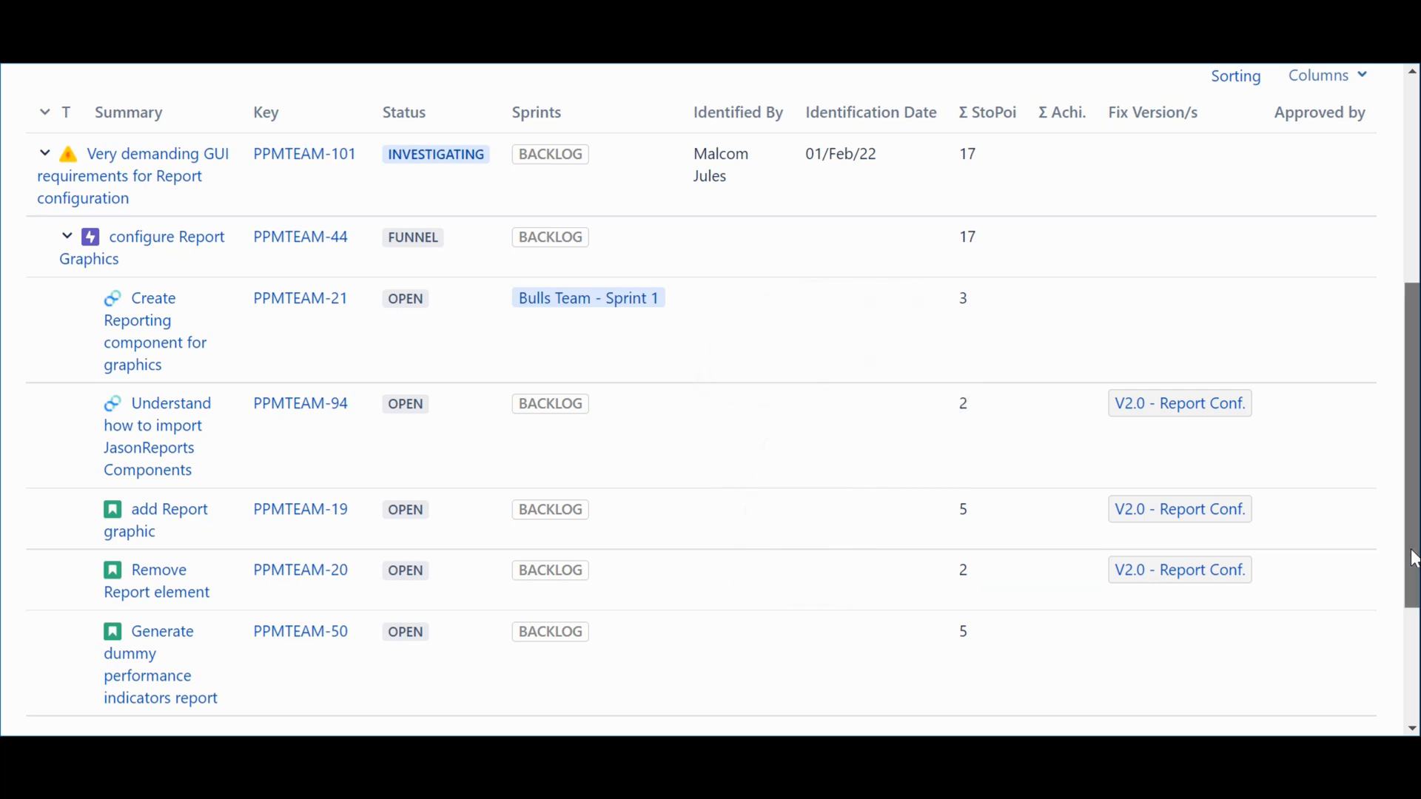
scroll("up", 3)
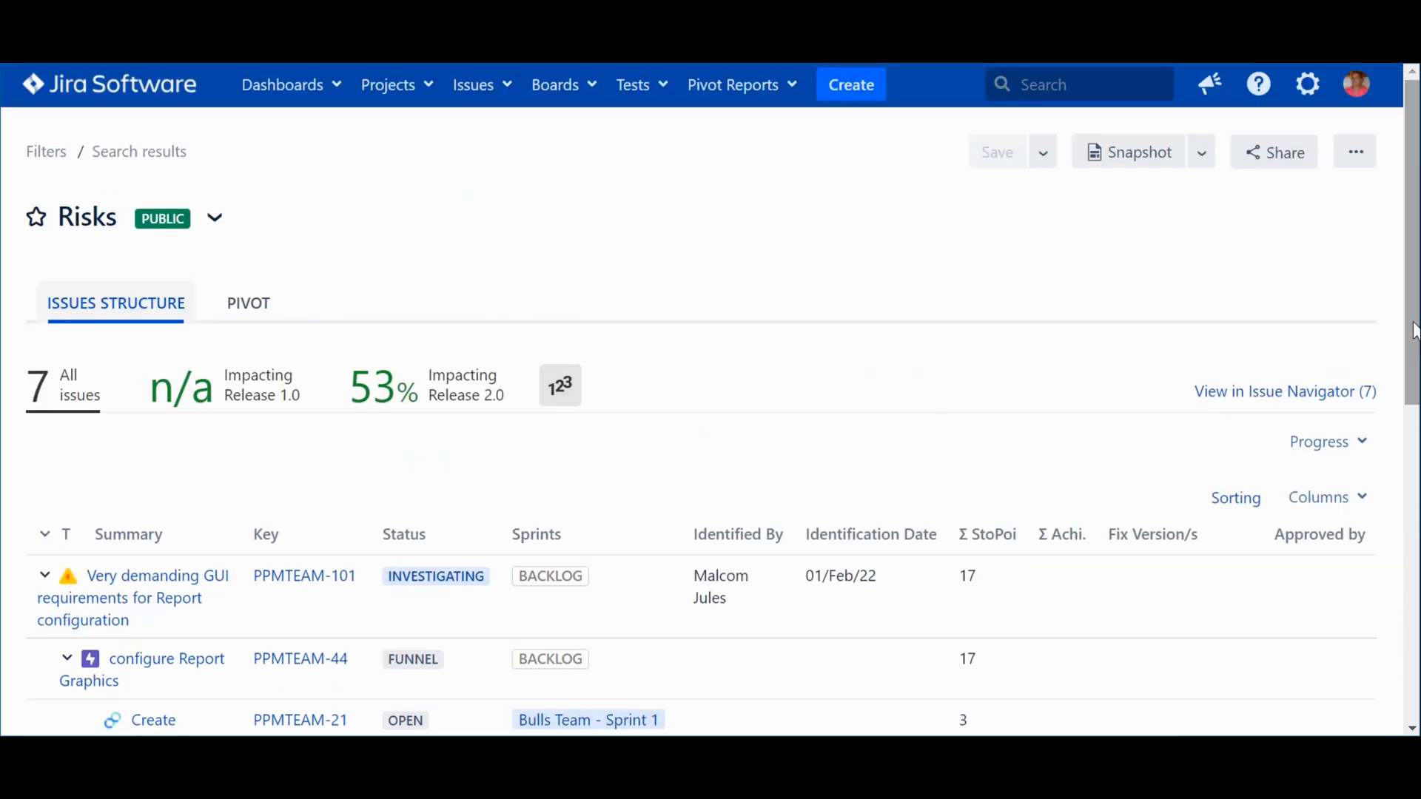
mouse_move(179, 95)
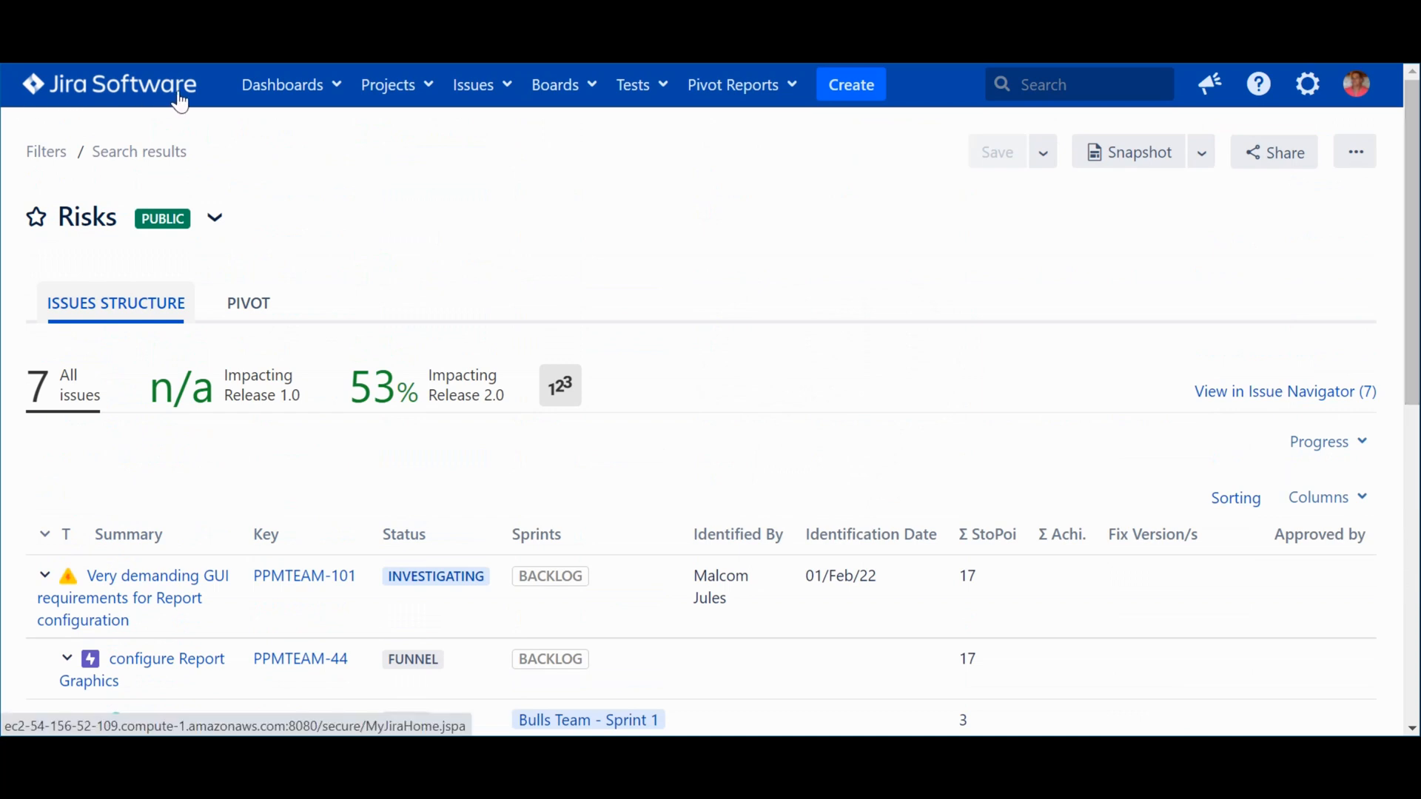
From recent issues, link risk PPMTEAM-101 with 'Impacts a(n)' to feature PPMTEAM-45
left_click(473, 84)
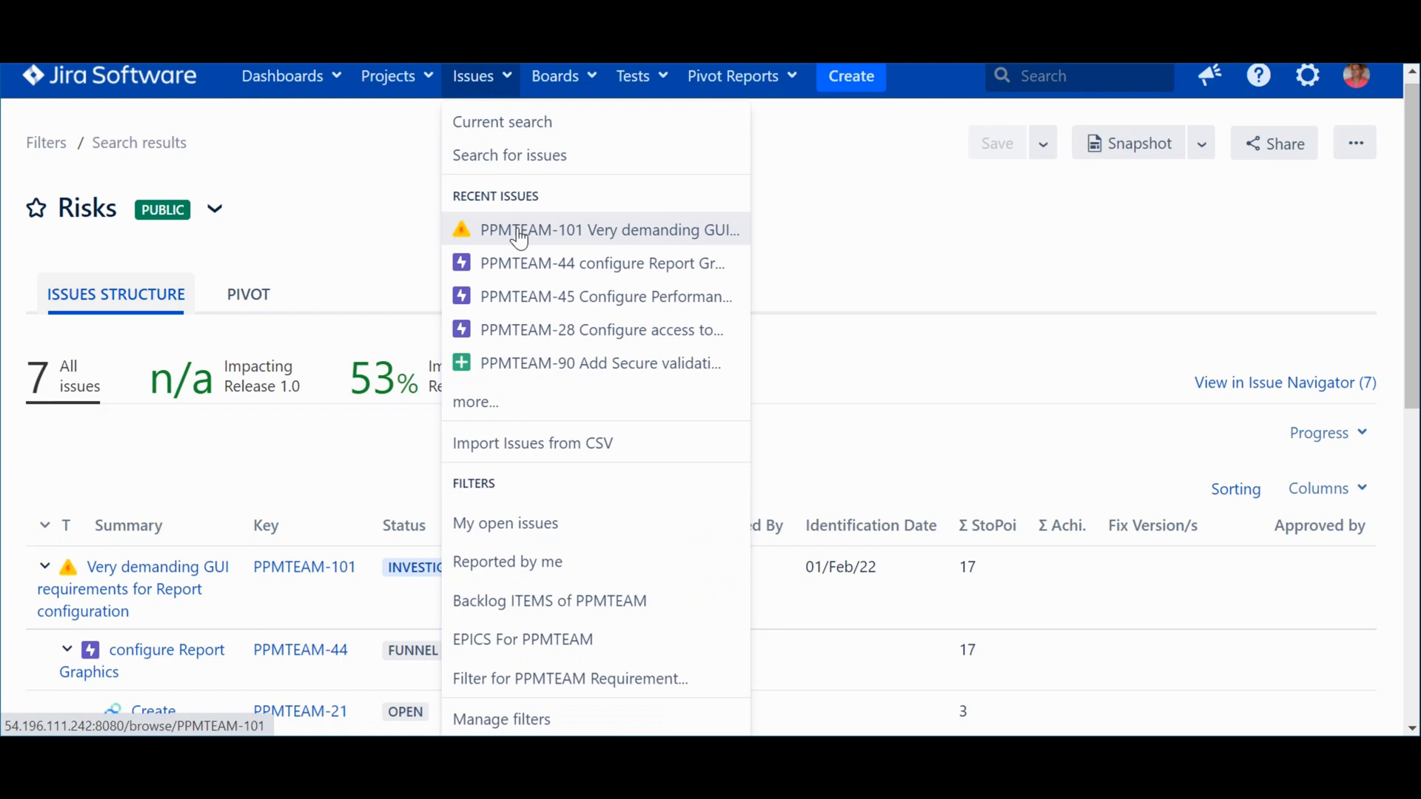
left_click(609, 230)
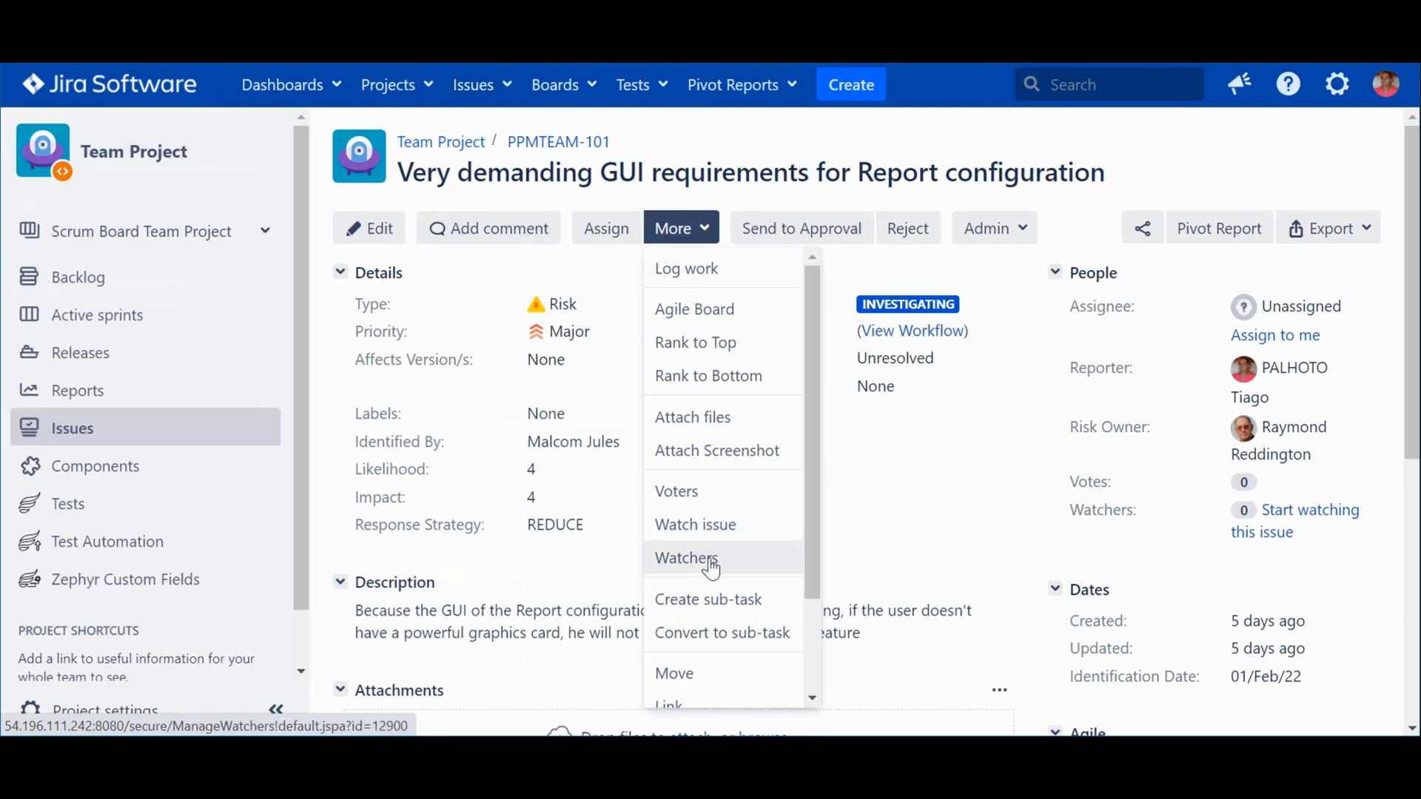
left_click(668, 705)
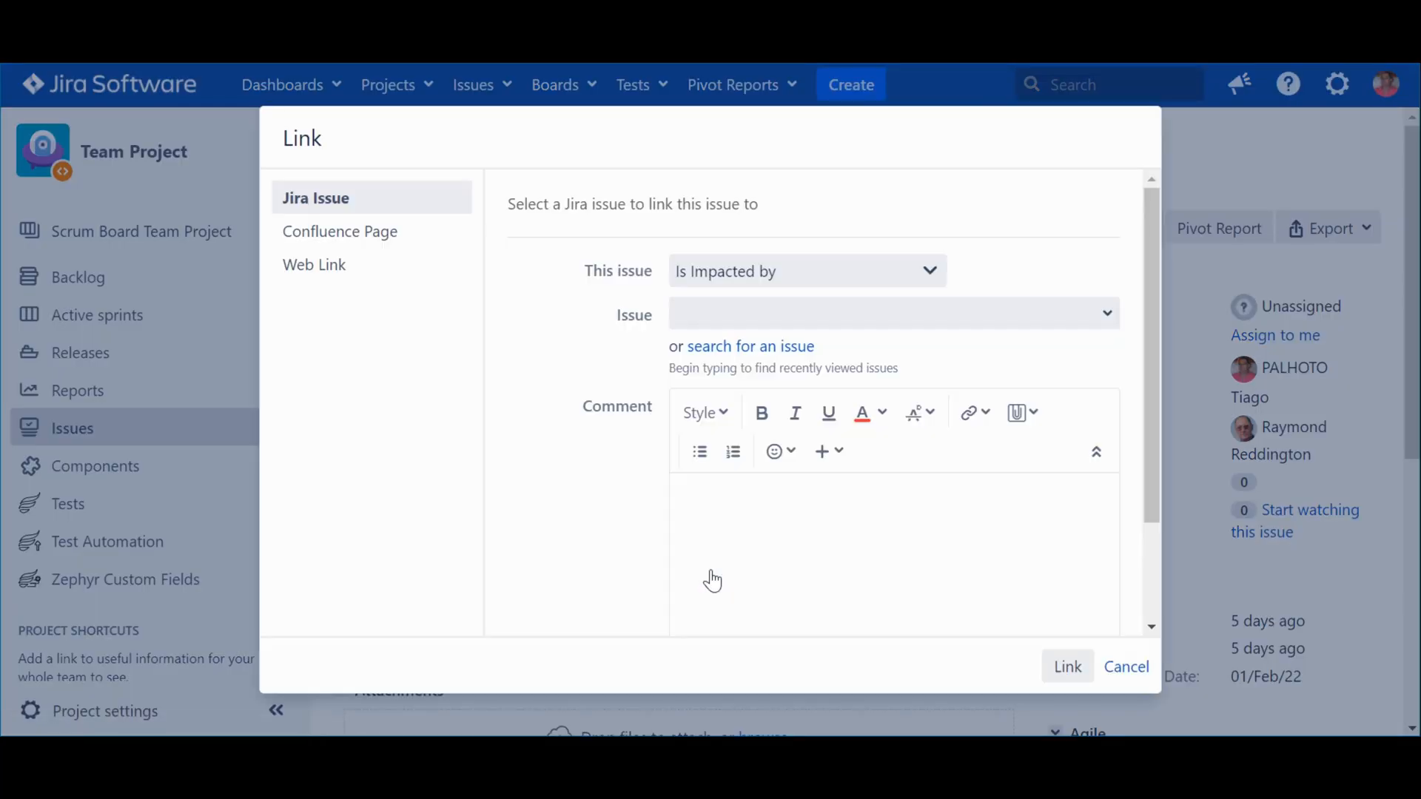
left_click(805, 271)
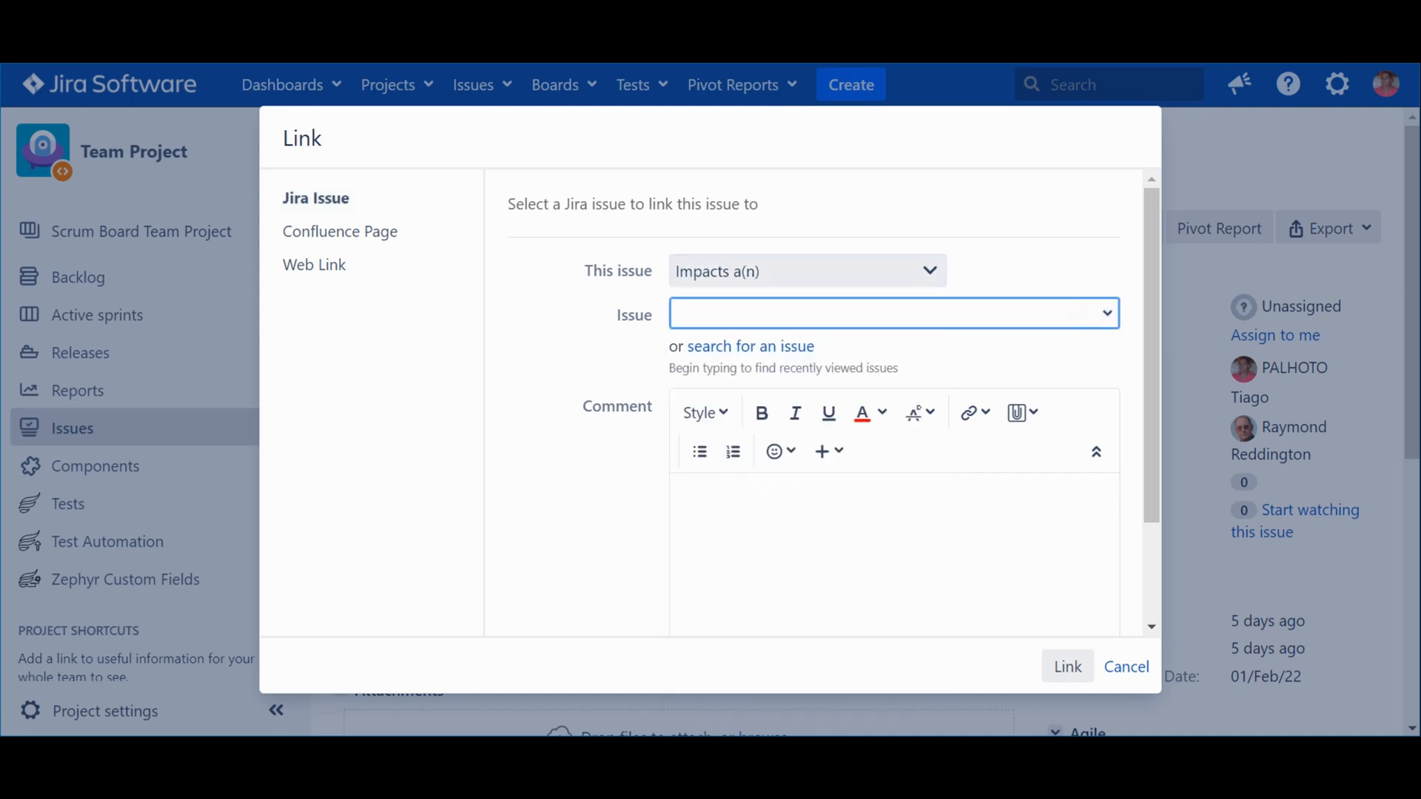
left_click(893, 312)
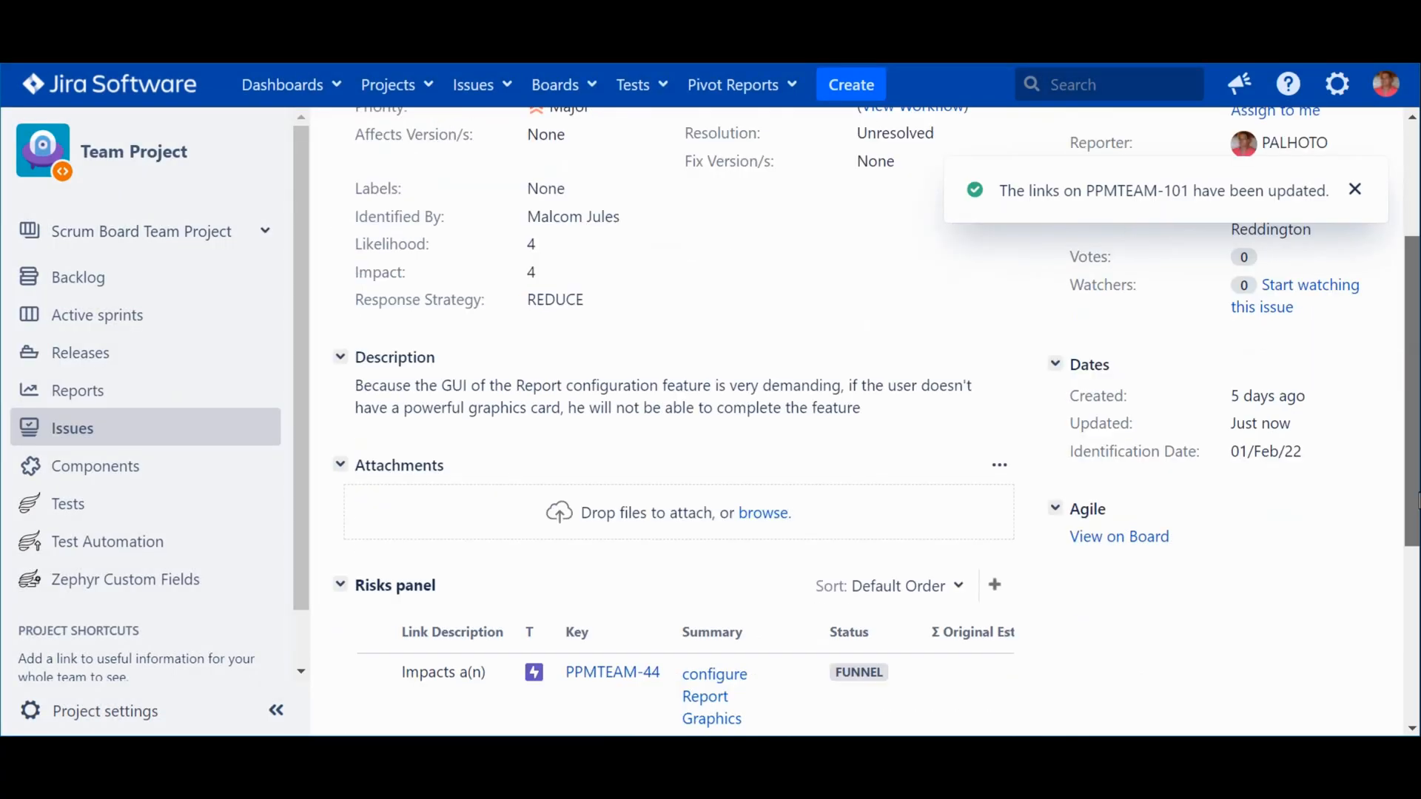
scroll("down", 3)
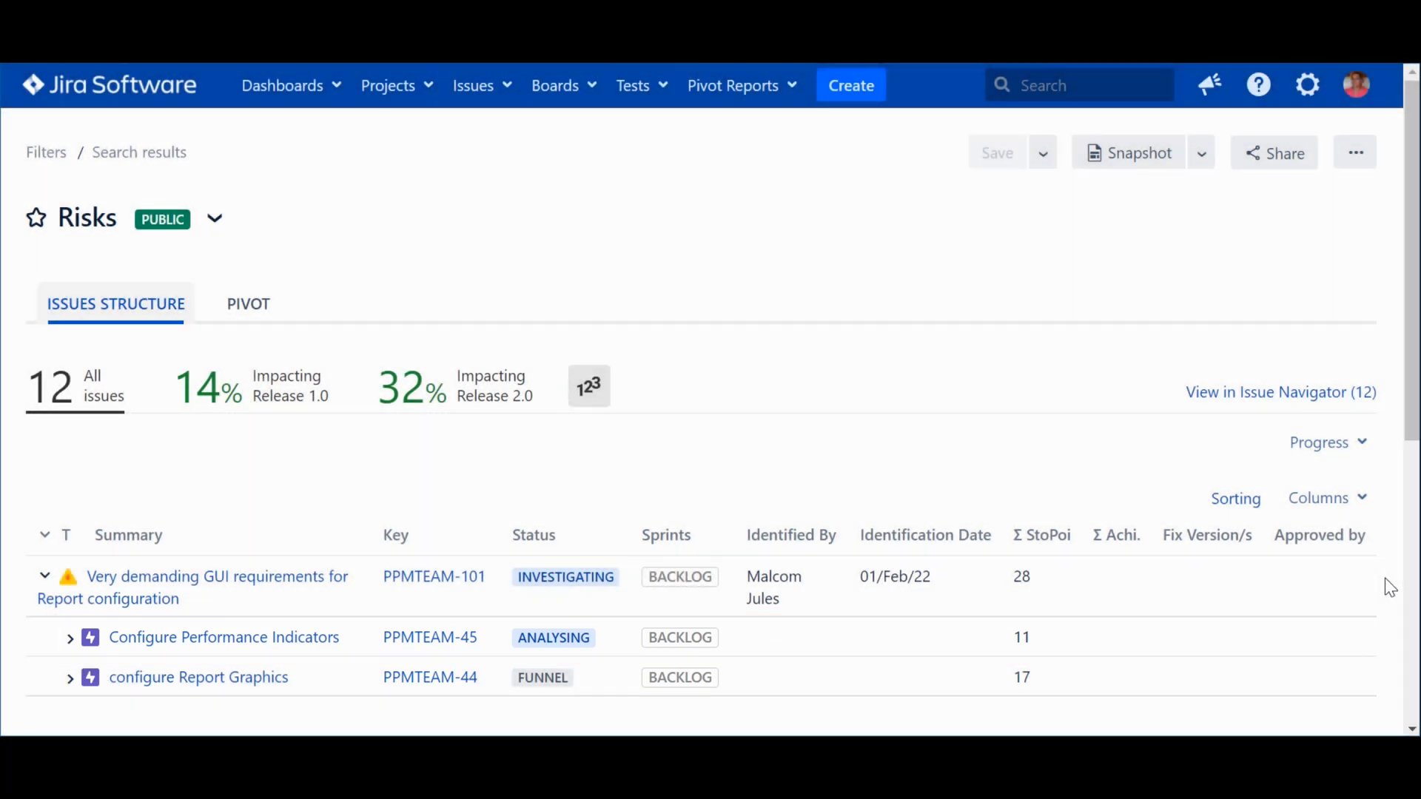
Reload the Risks report and view its pivot: V1.0 14%, V2.0 32% under PPMTEAM-101
left_click(258, 383)
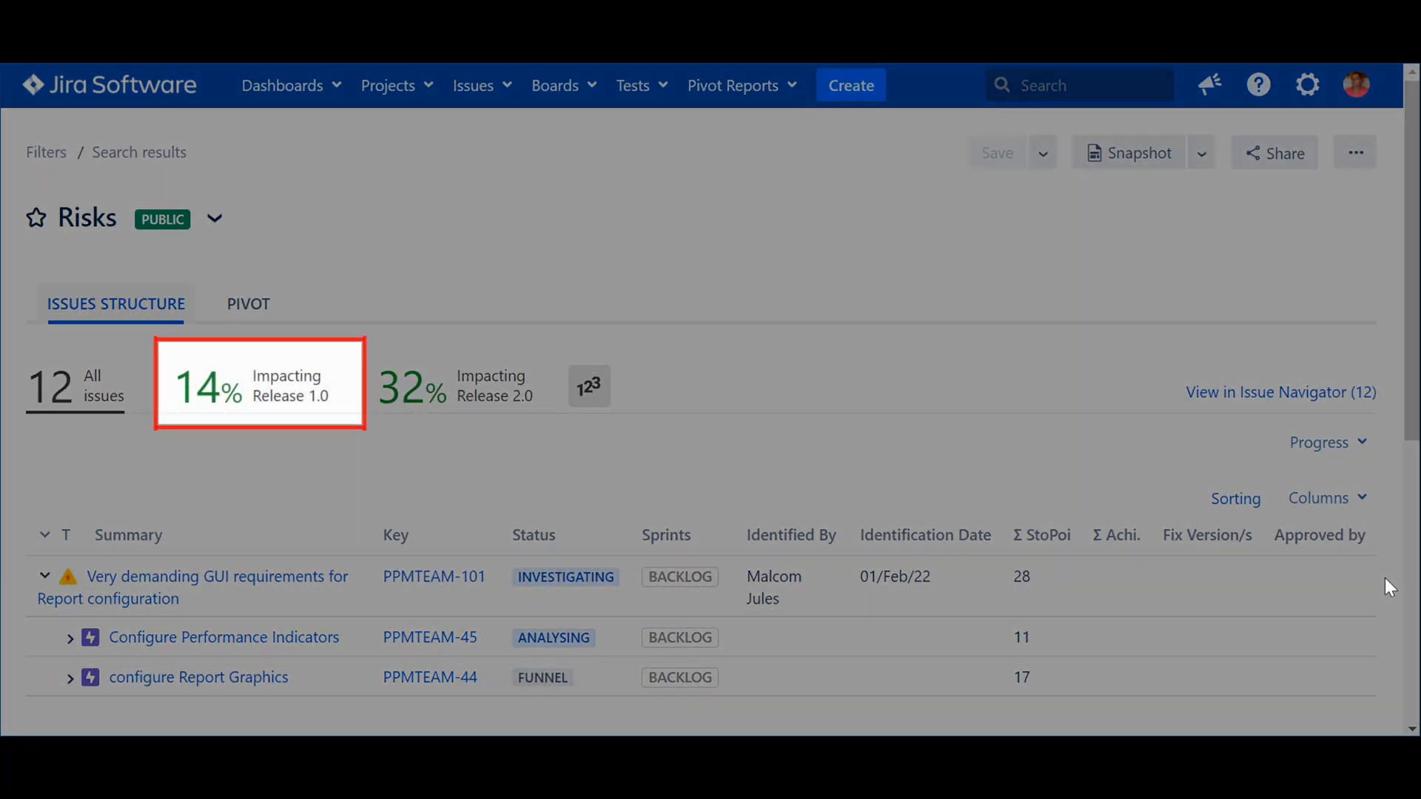
mouse_move(25, 651)
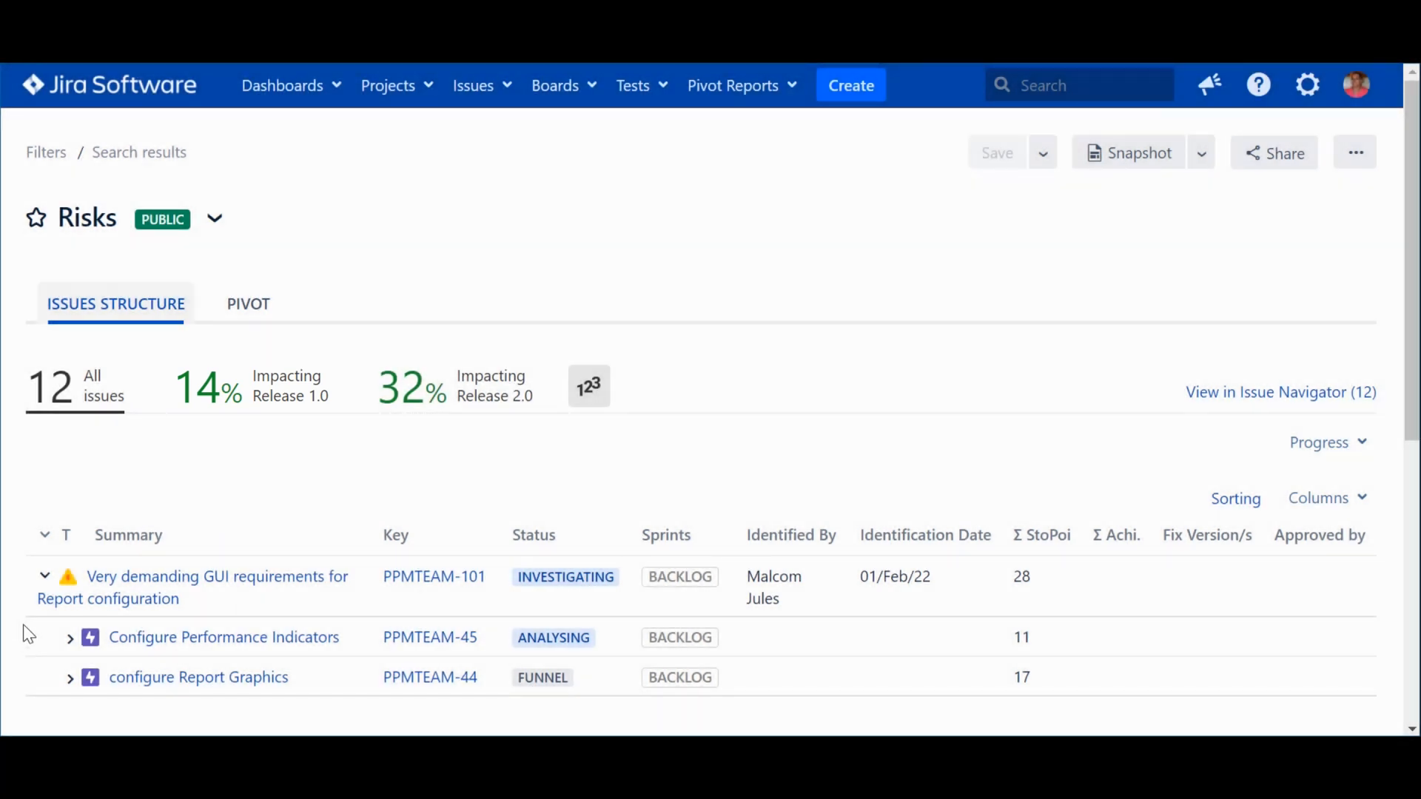
left_click(247, 304)
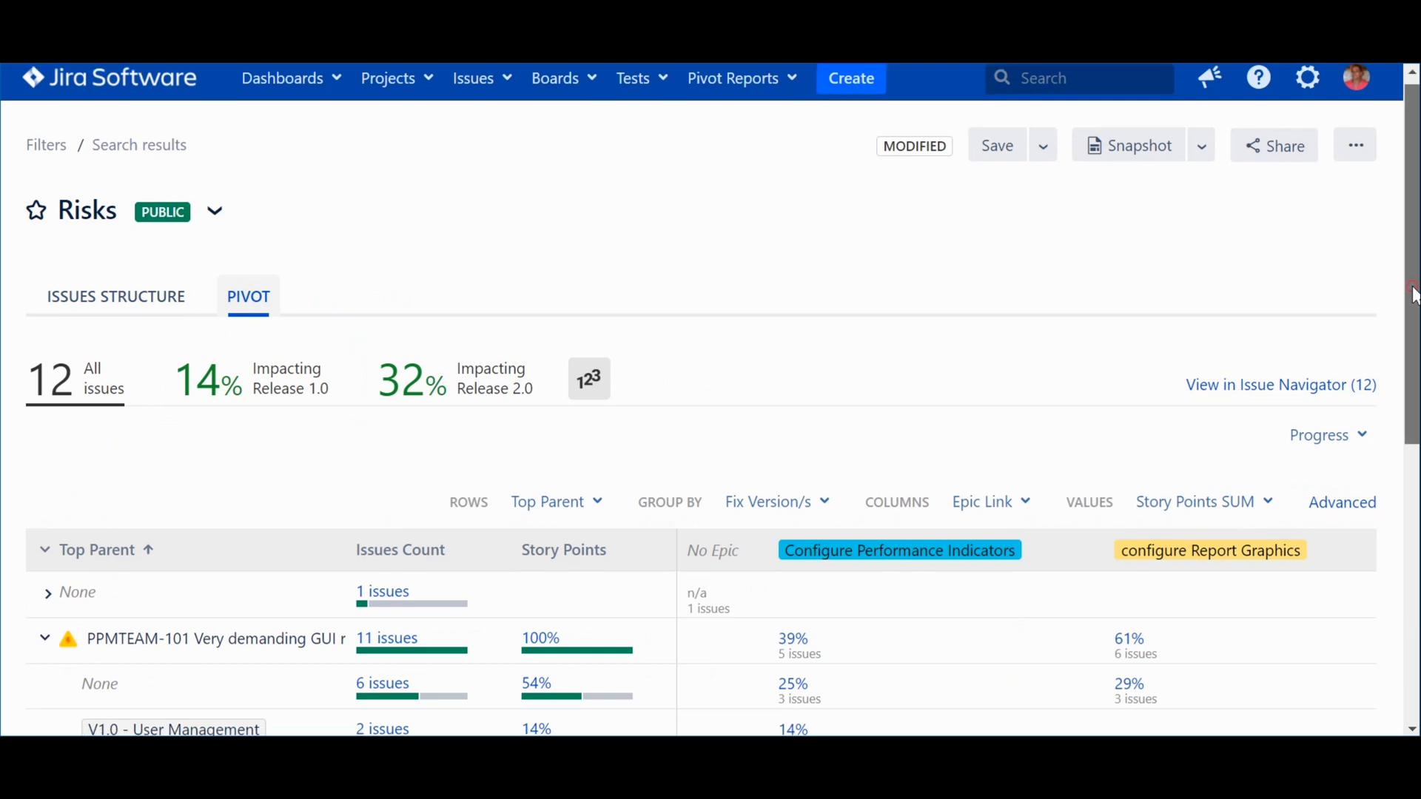
scroll("down", 3)
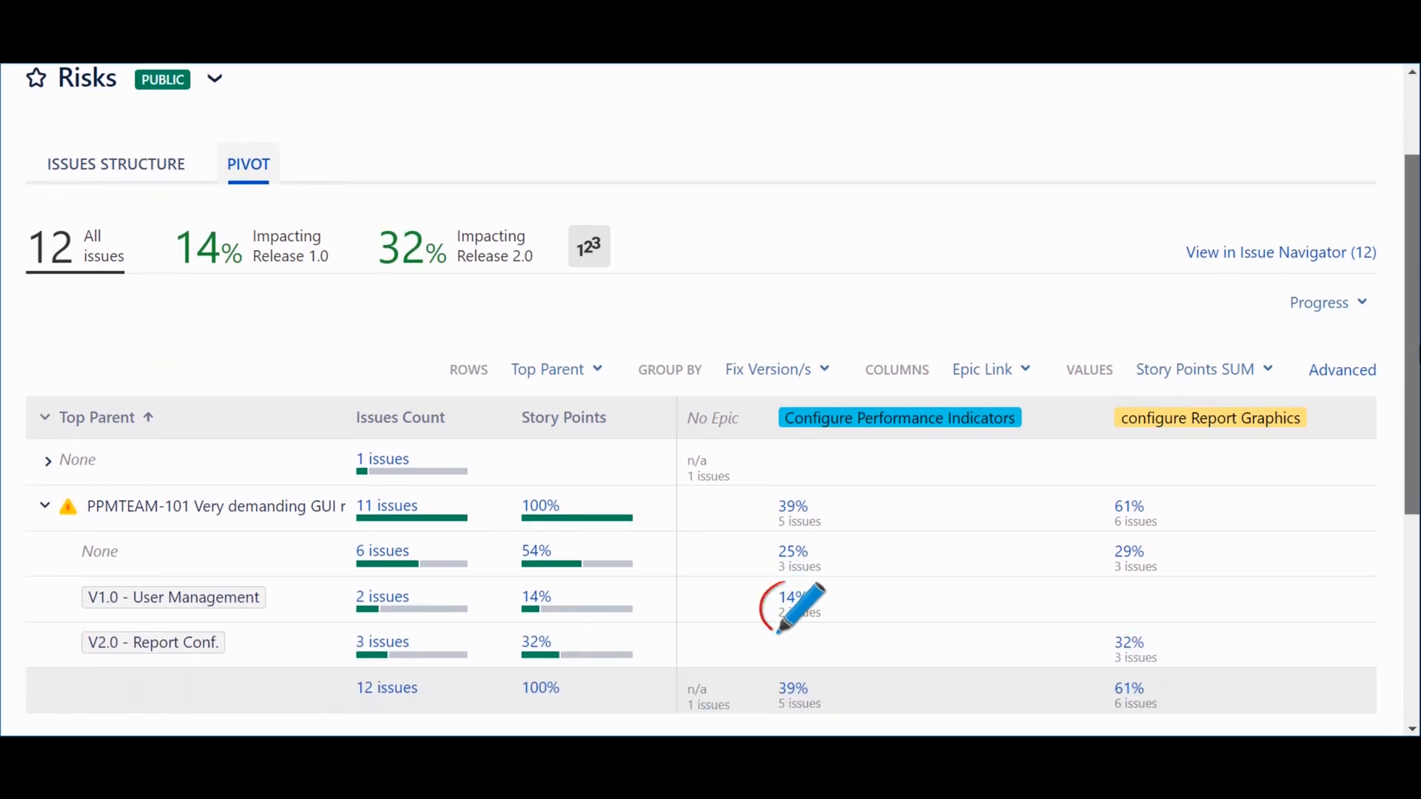